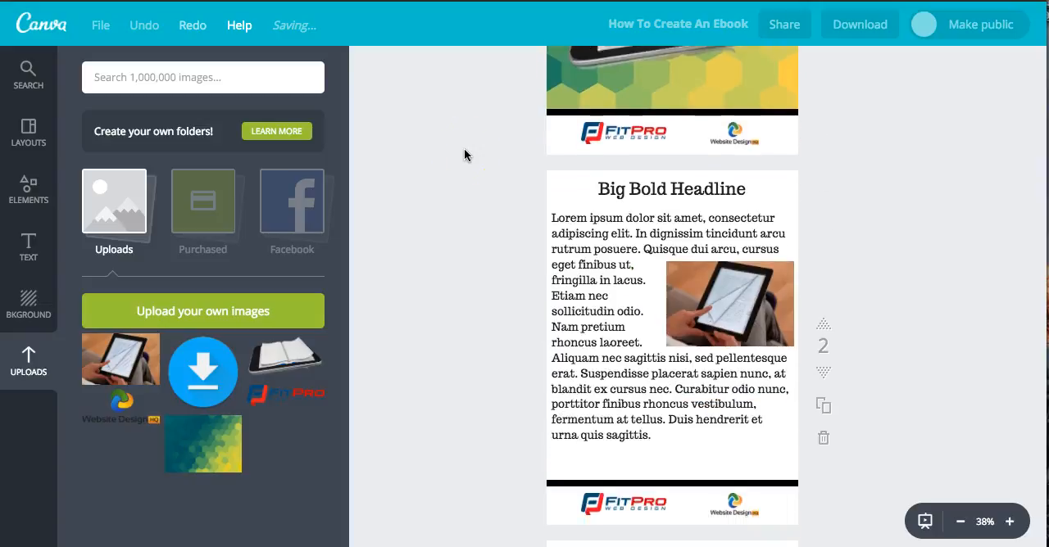
- Scroll through the finished ebook example before returning to the Canva home page
scroll("down", 3)
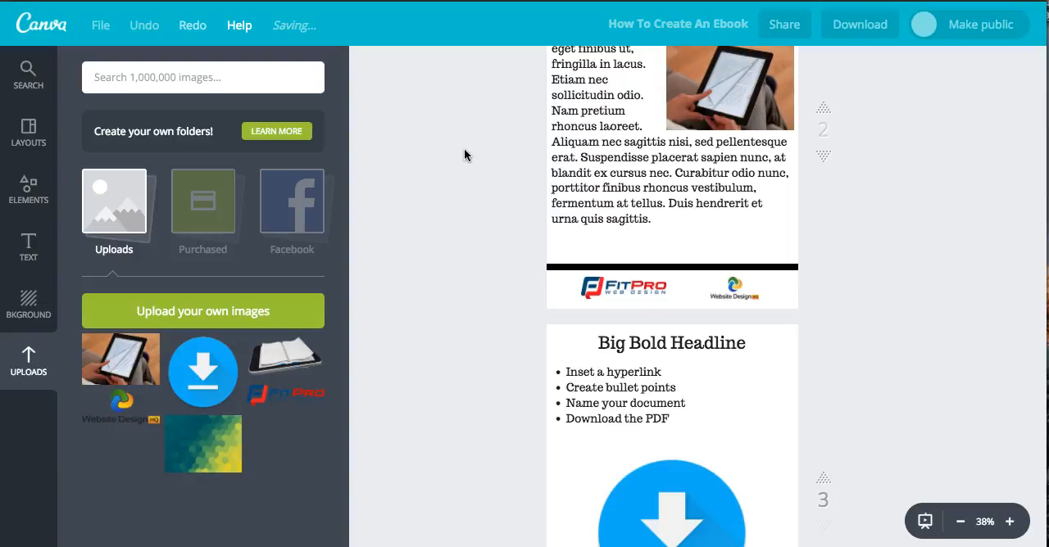
scroll("down", 3)
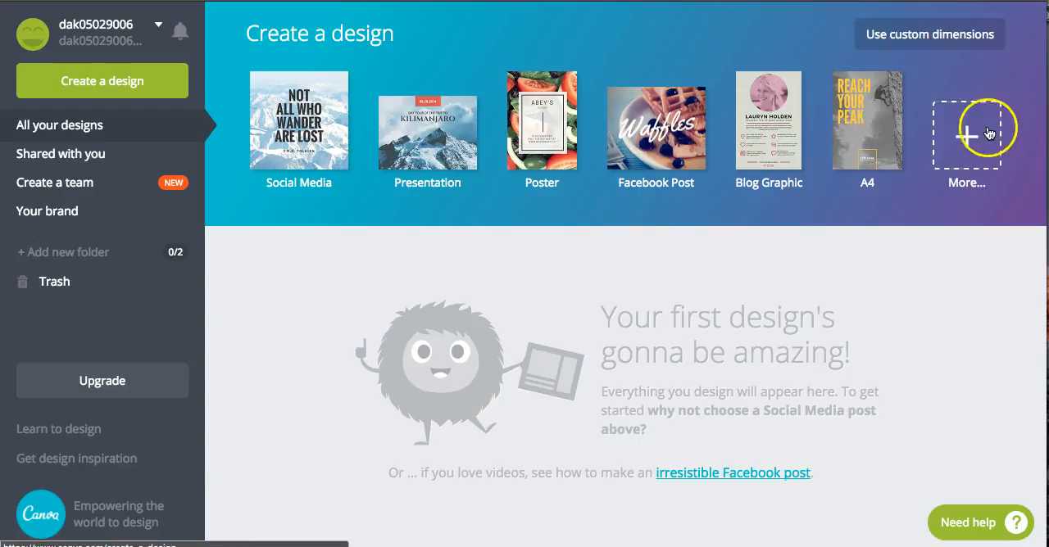
- Choose the A4 design type from the full list to create a new blank A4 document
left_click(967, 131)
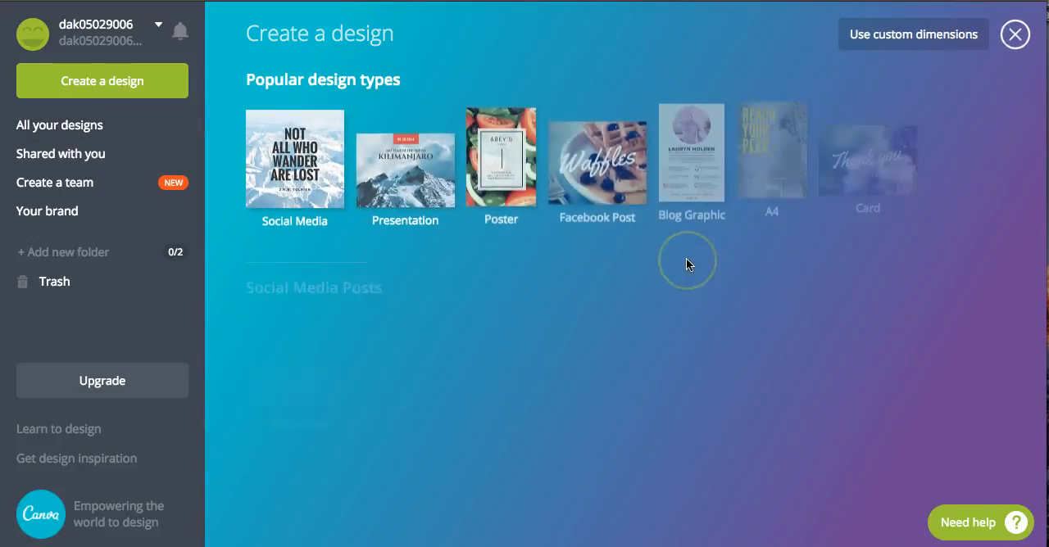
scroll("down", 3)
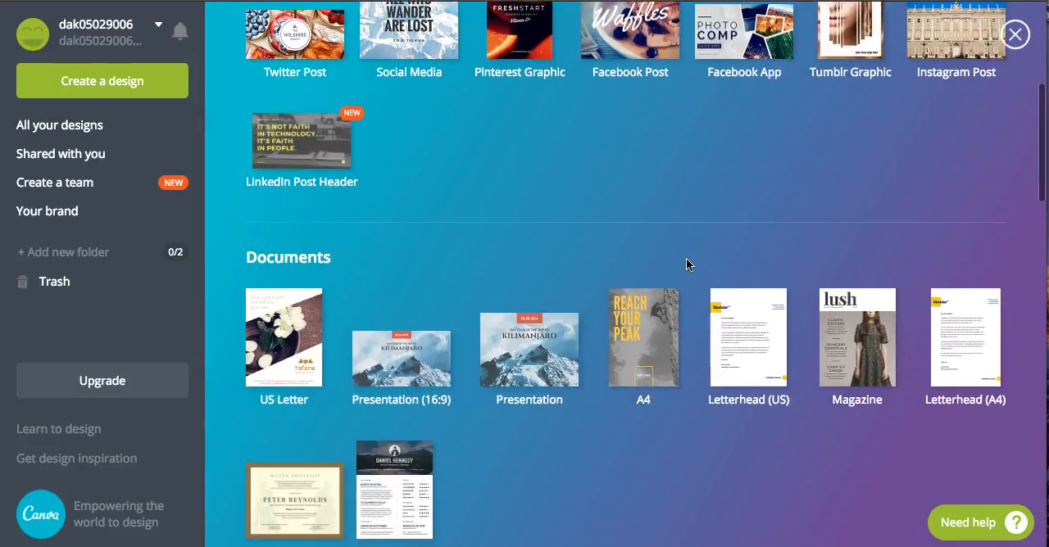
scroll("down", 3)
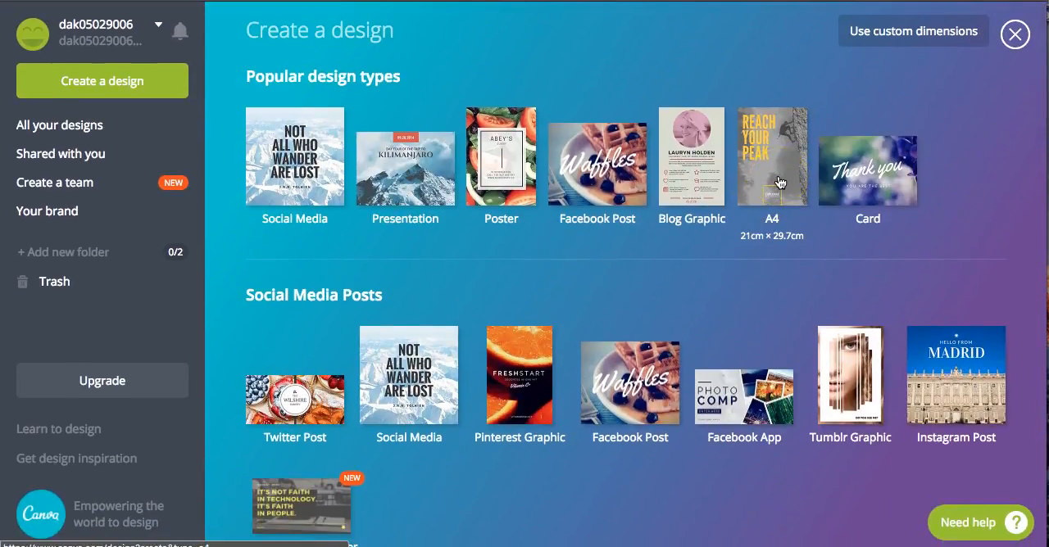
left_click(770, 164)
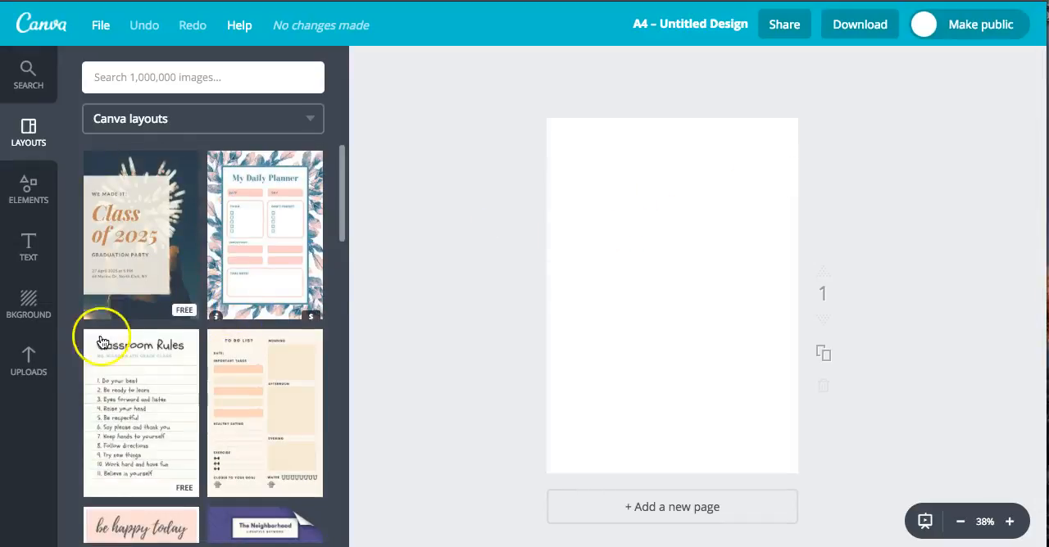
- Upload the ebook pictures and logos from the computer and place a logo on the blank page
left_click(29, 360)
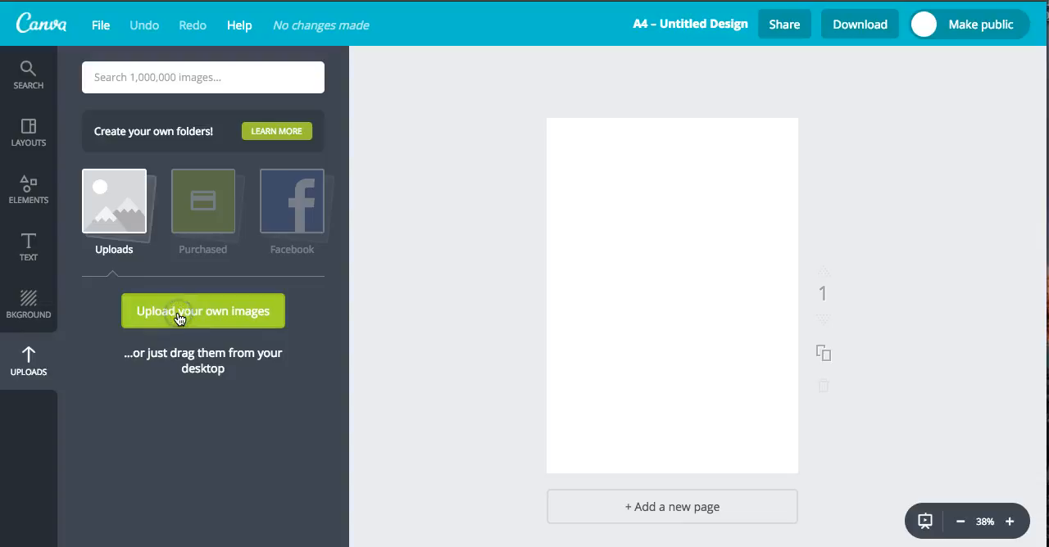
left_click(203, 310)
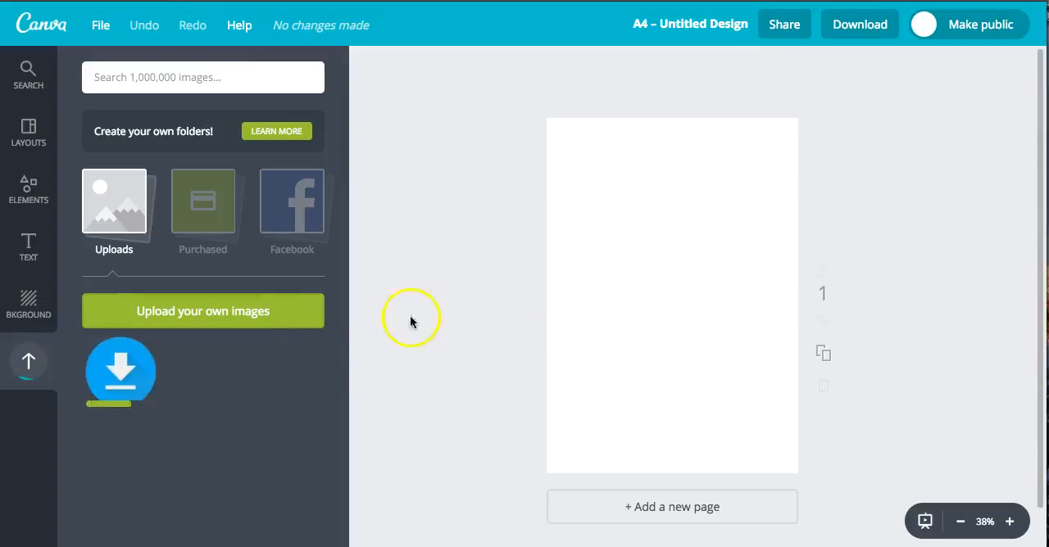
mouse_move(318, 357)
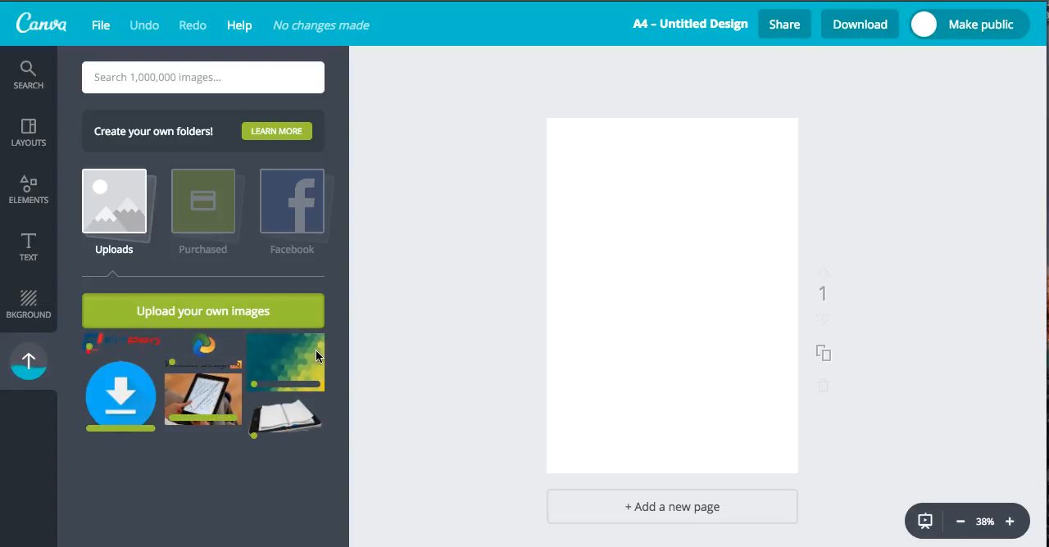
left_click(286, 362)
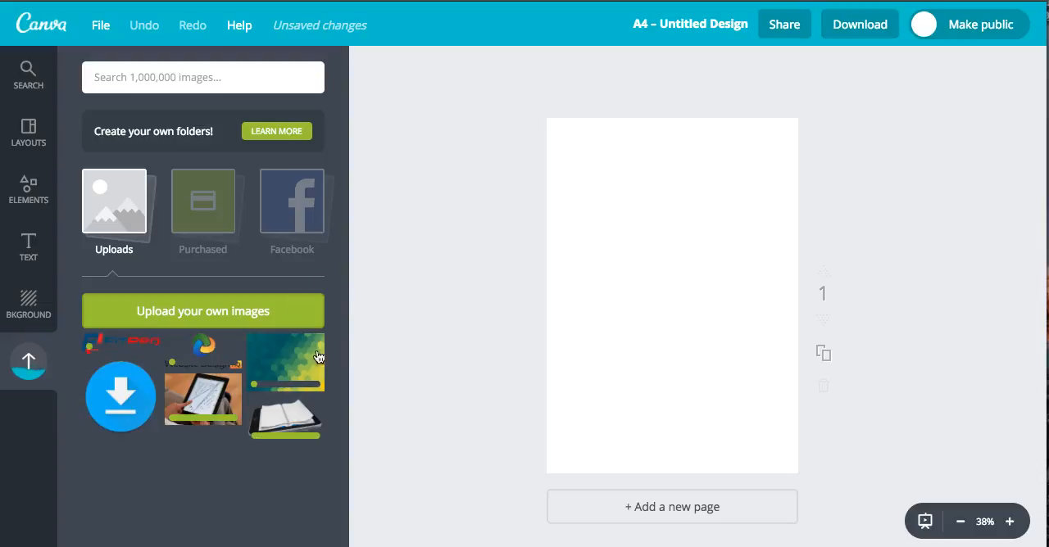
mouse_move(531, 109)
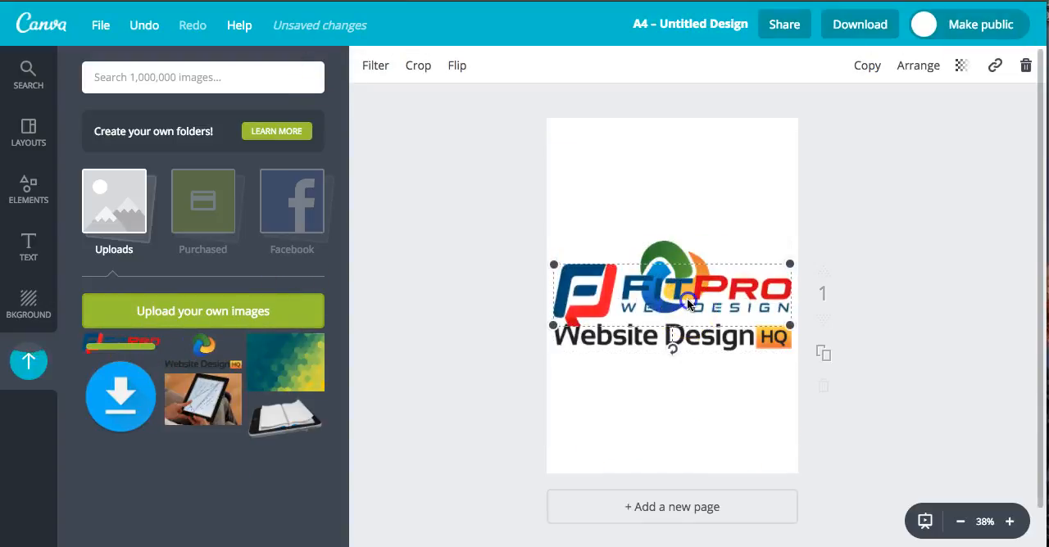
- Shrink the FitPro logo to the bottom-left and the Website Design HQ logo to the bottom-right
left_click_drag(672, 295, 626, 443)
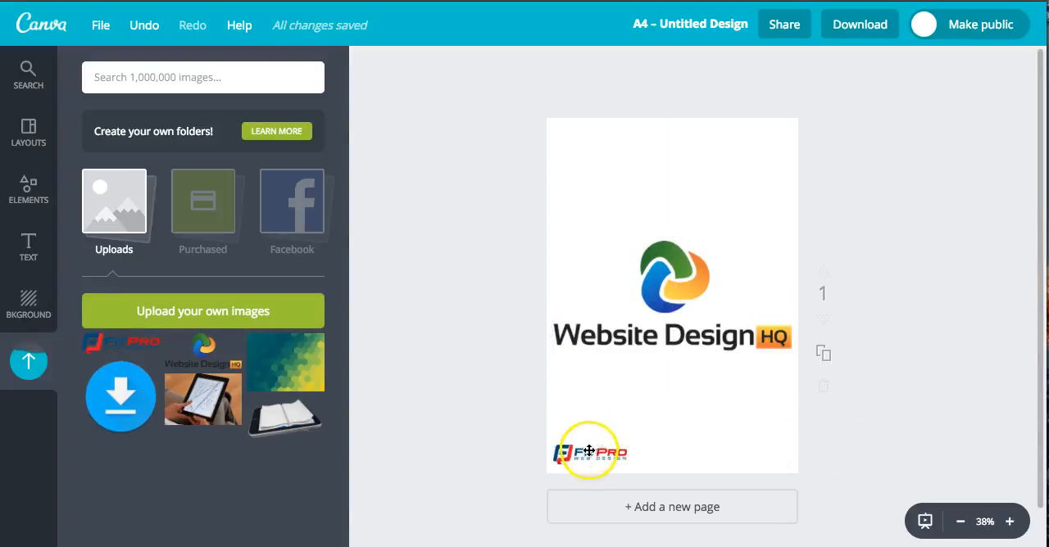
left_click(589, 451)
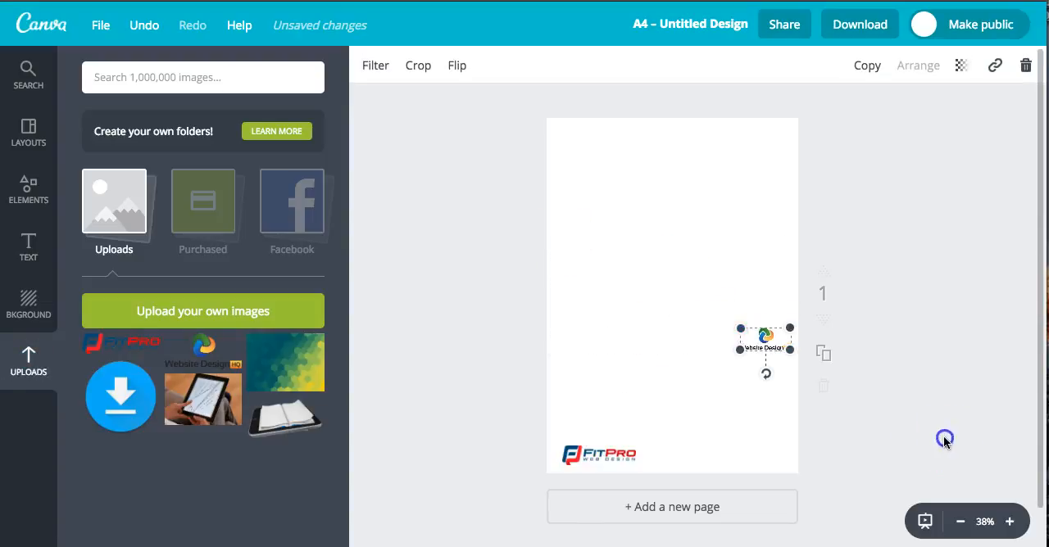
left_click_drag(767, 341, 729, 463)
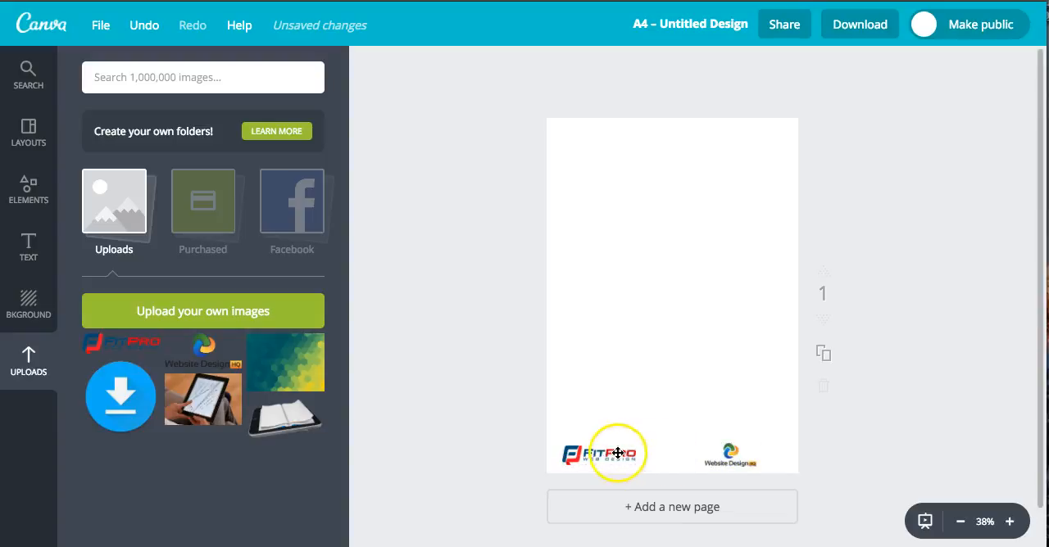
mouse_move(67, 200)
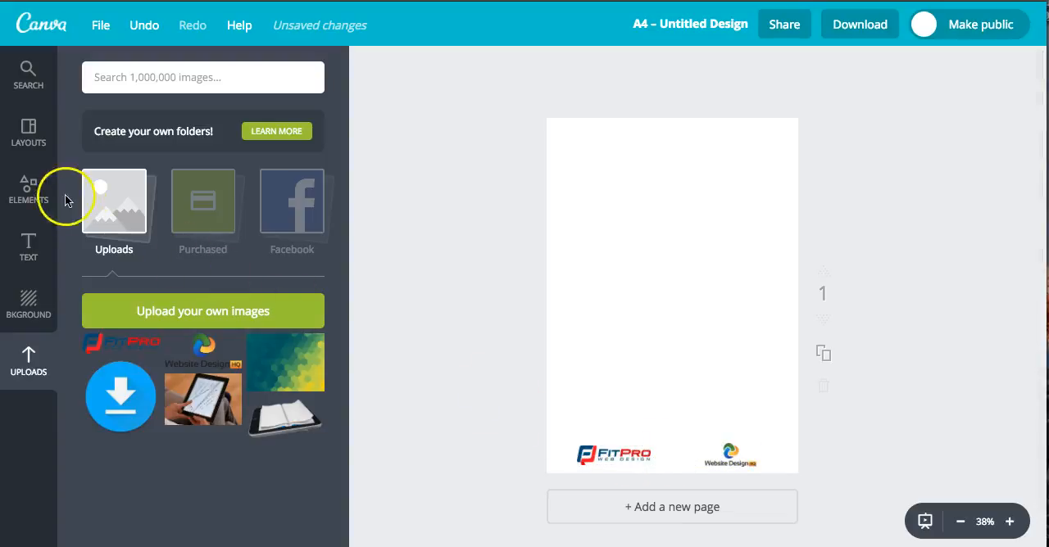
- Add a square shape from Elements as a black divider bar, then return to the uploaded images
left_click(28, 189)
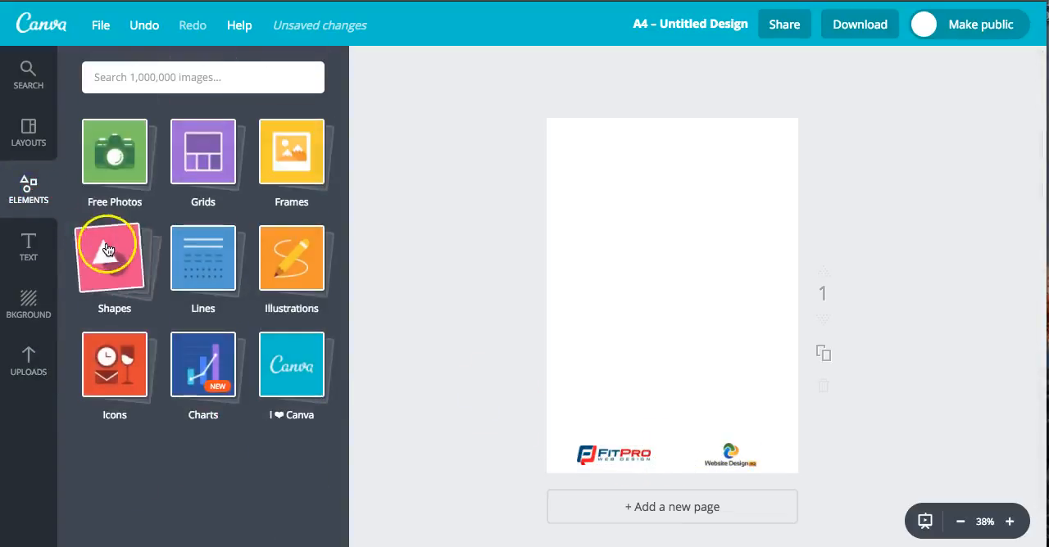
left_click(115, 259)
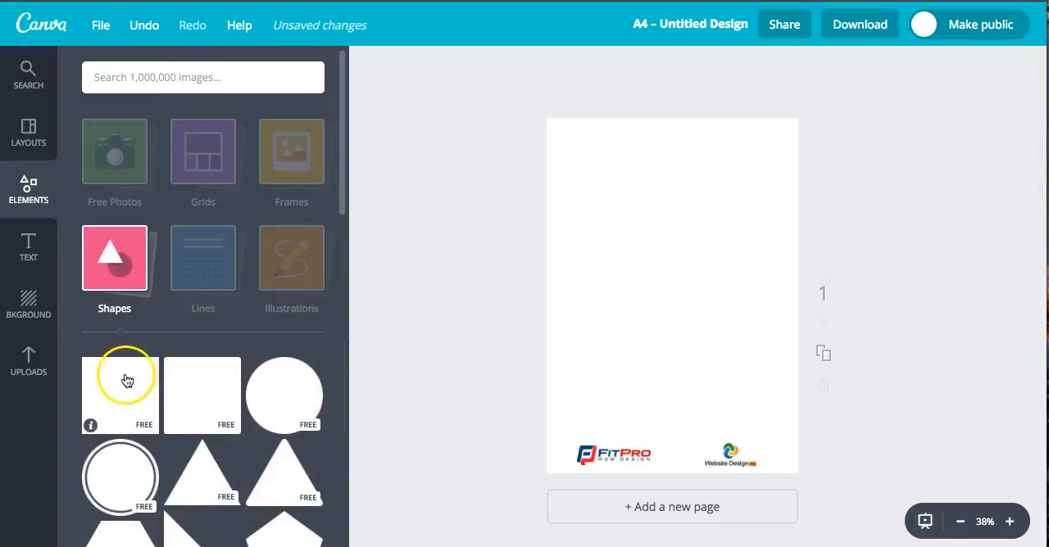
left_click(120, 395)
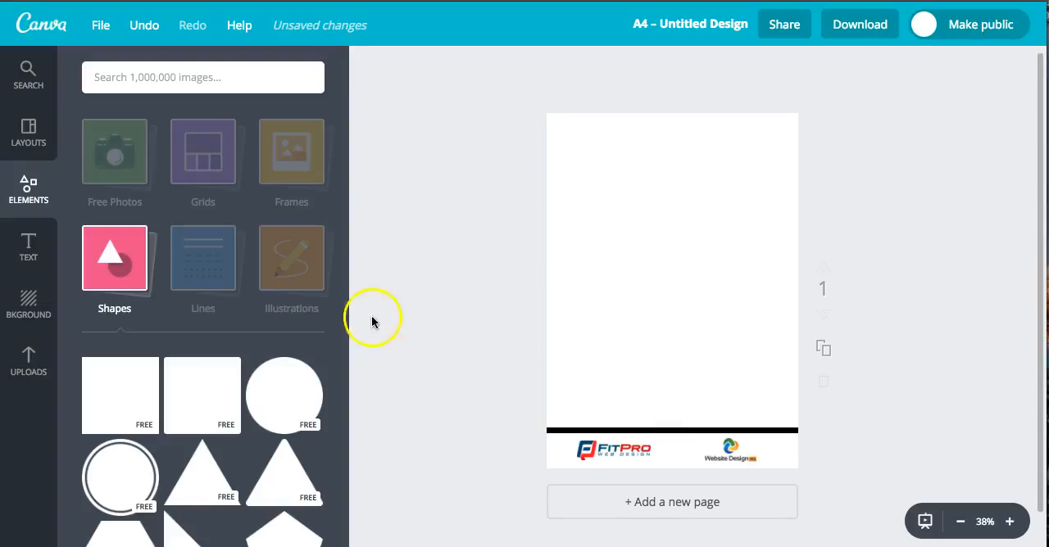
left_click(28, 361)
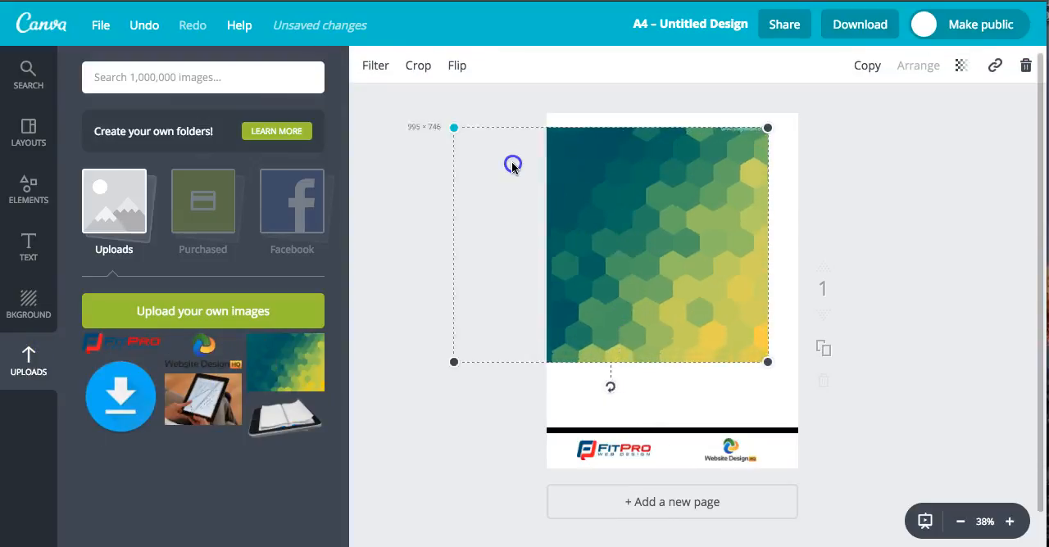
- Stretch the hexagon pattern over the cover and place the open-book tablet picture in its lower middle
left_click_drag(767, 360, 790, 377)
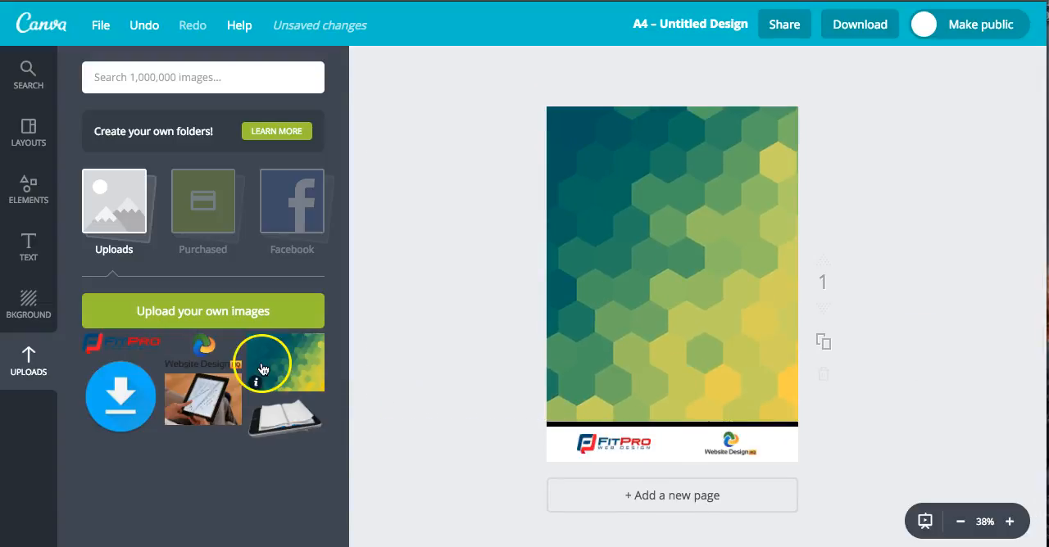
left_click(285, 416)
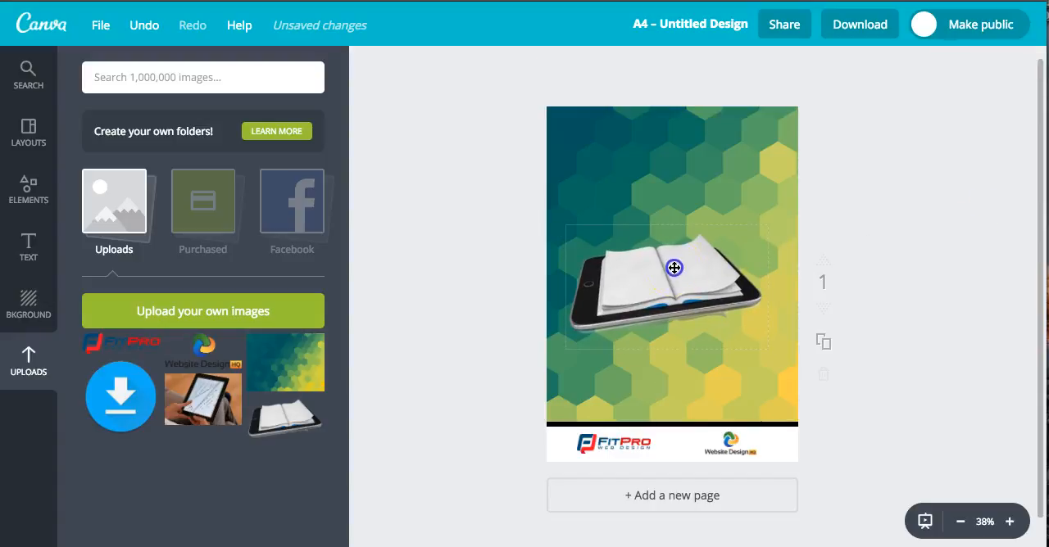
left_click_drag(673, 268, 674, 305)
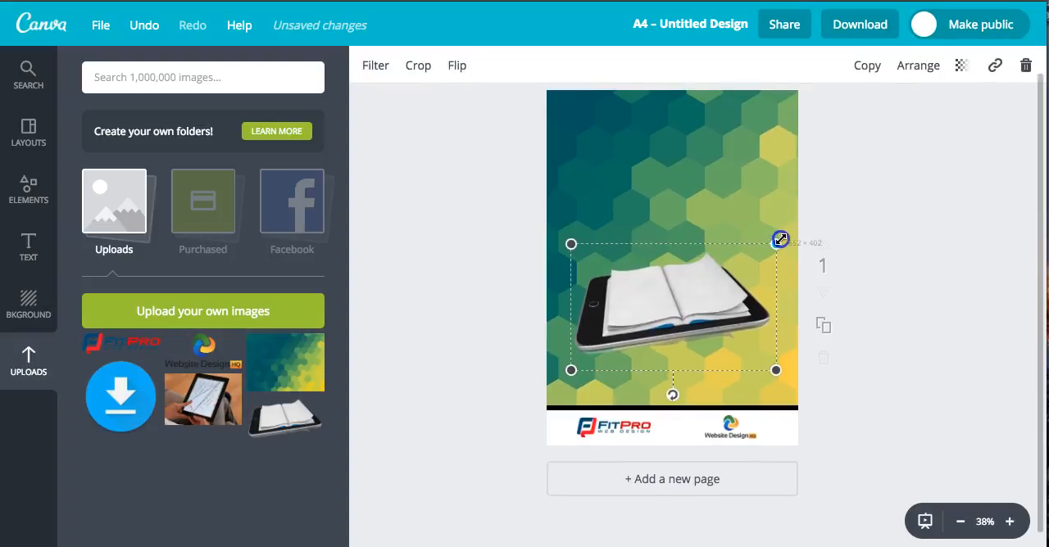
left_click(435, 265)
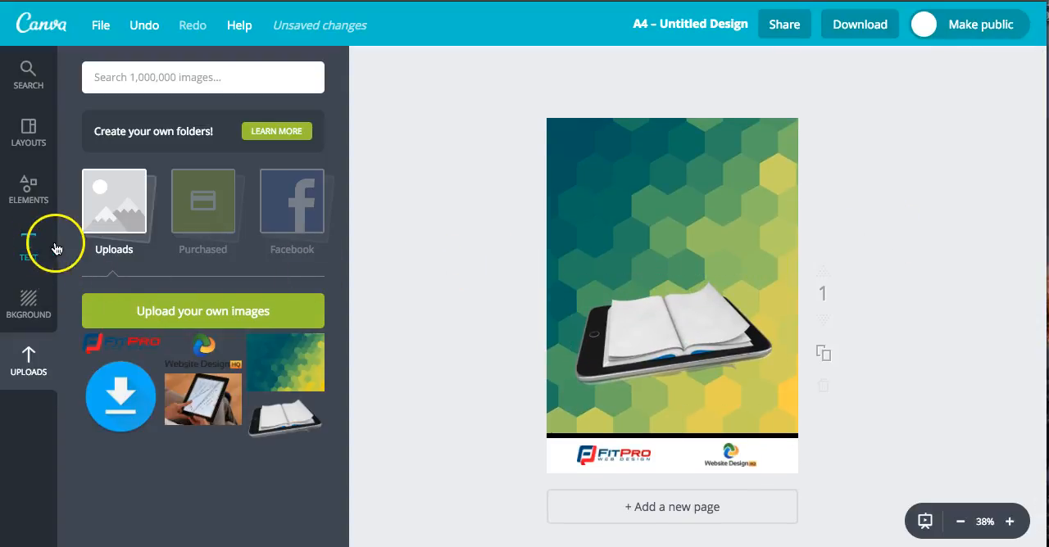
- Add a heading reading 'How To Create An Ebook' with the subtitle 'USING CANVA' beneath it
left_click(30, 246)
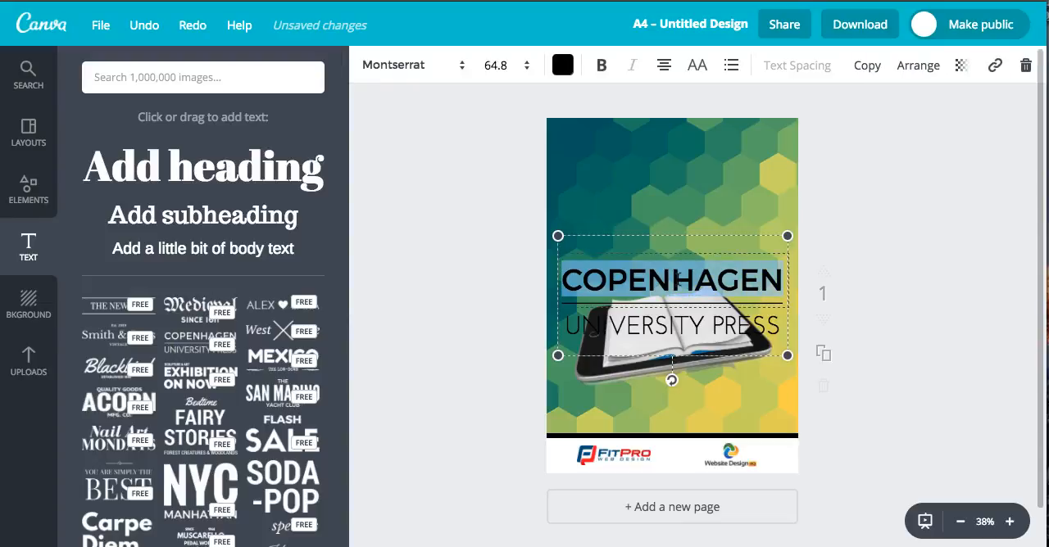
type("How To Create An Ebook")
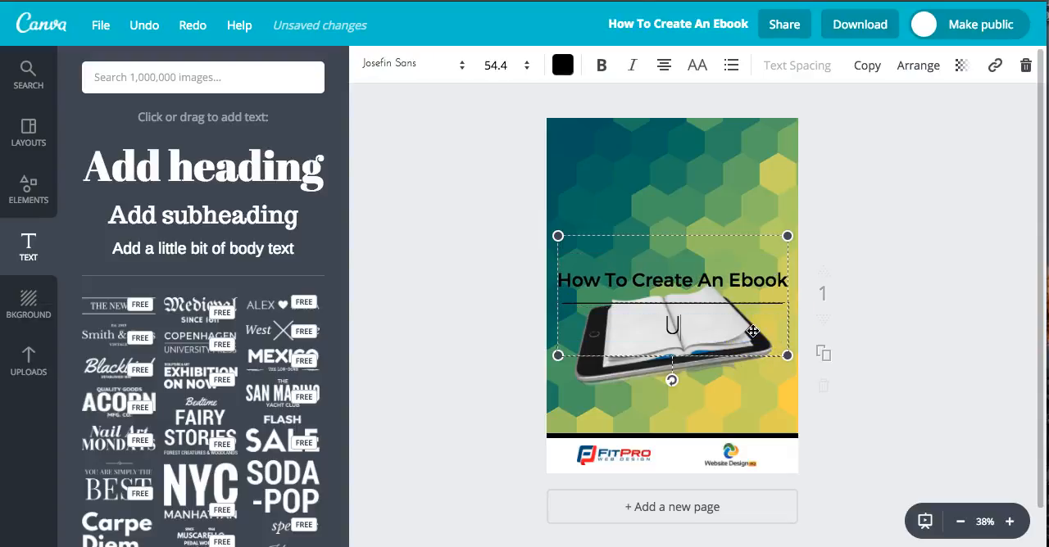
type("Using Can")
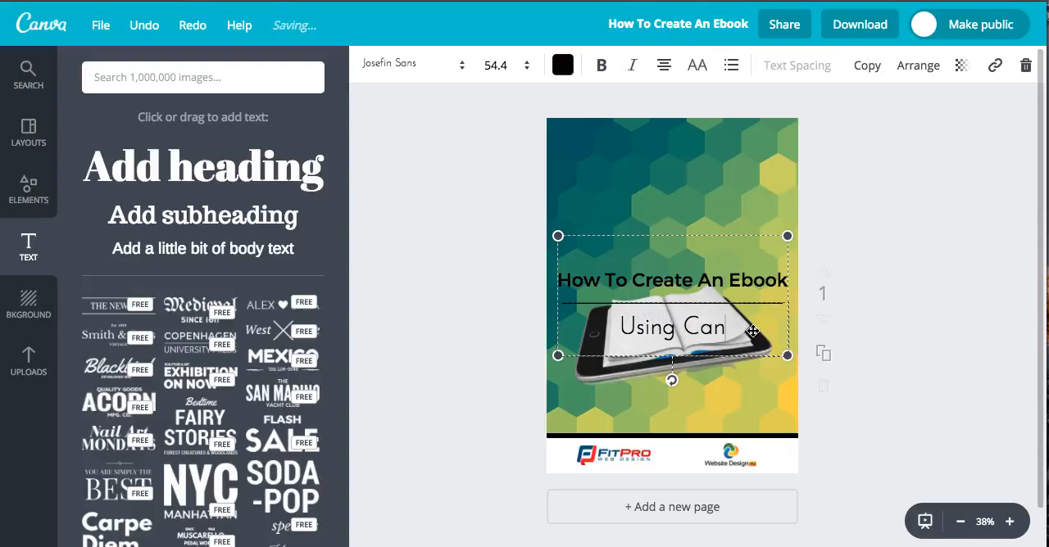
double_click(670, 328)
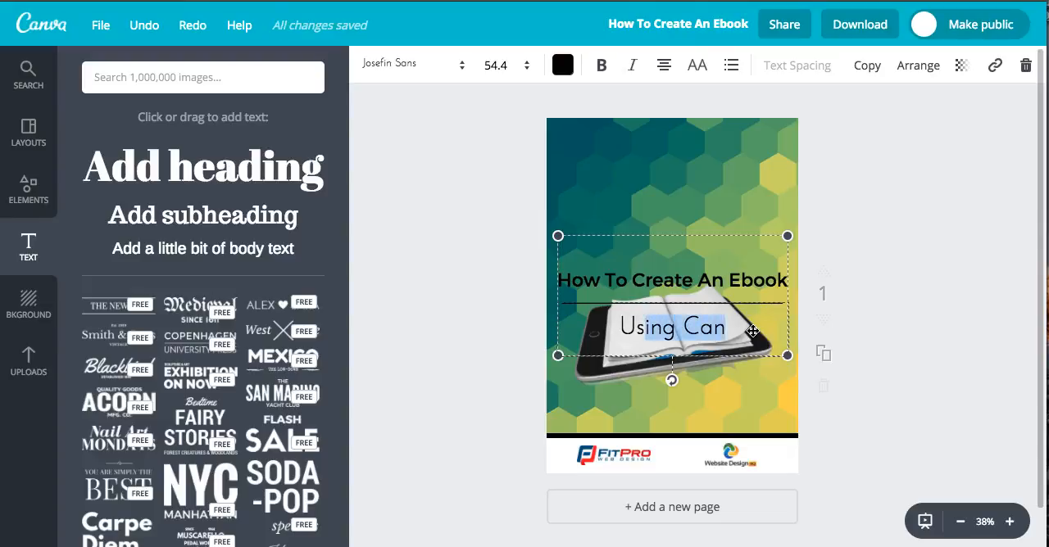
type("USING CN")
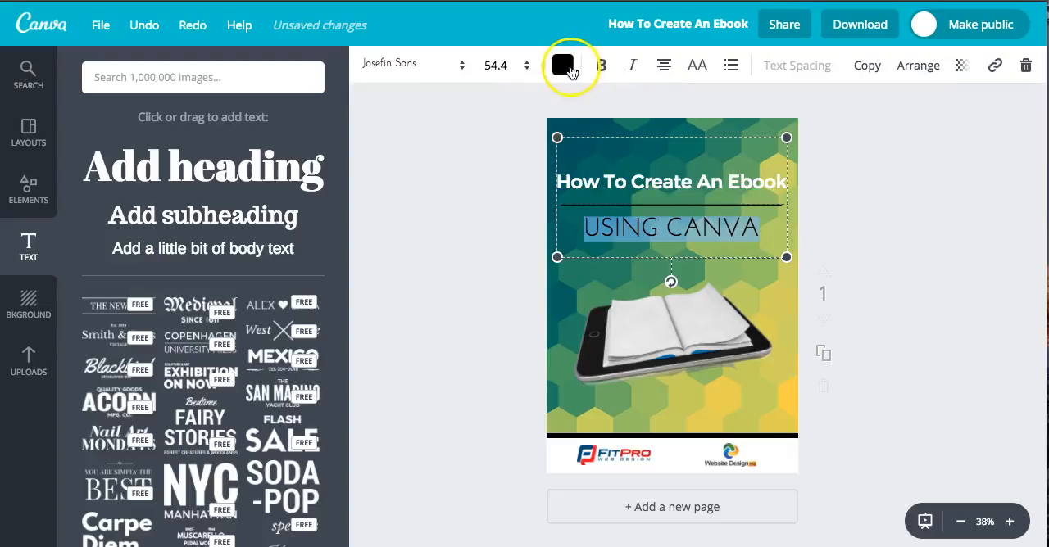
- Colour the USING CANVA subtitle white from the text colour swatch
left_click(563, 66)
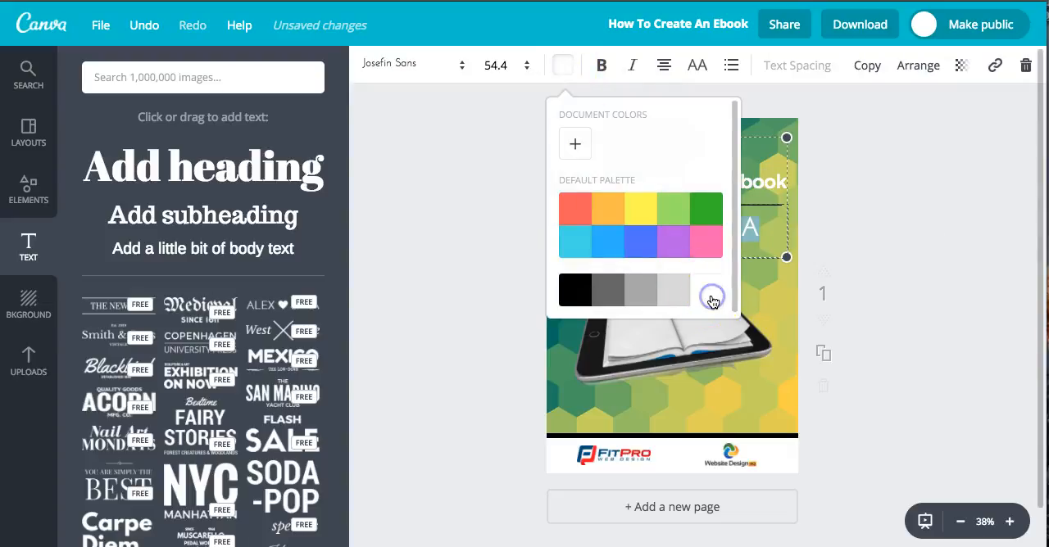
left_click(937, 244)
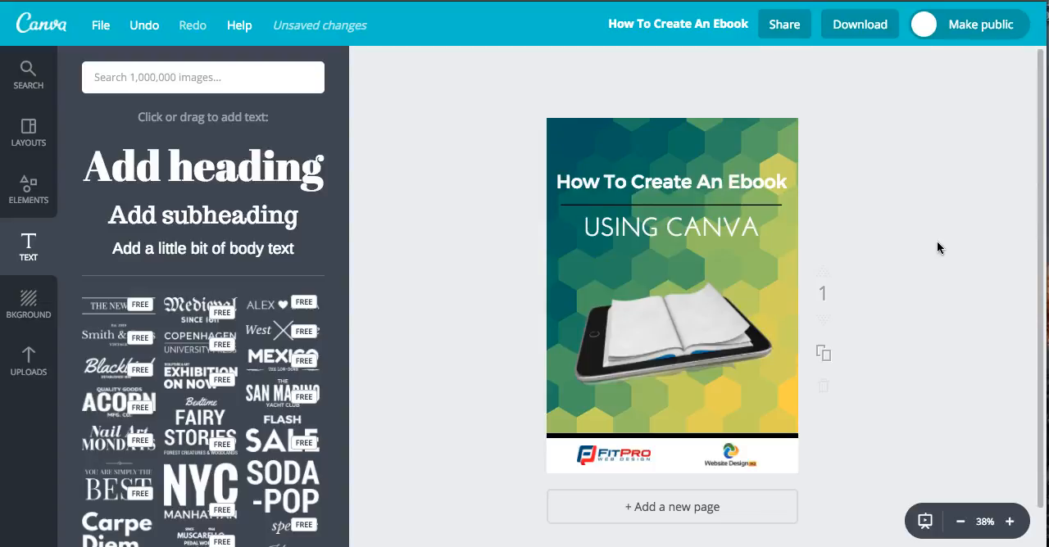
mouse_move(919, 252)
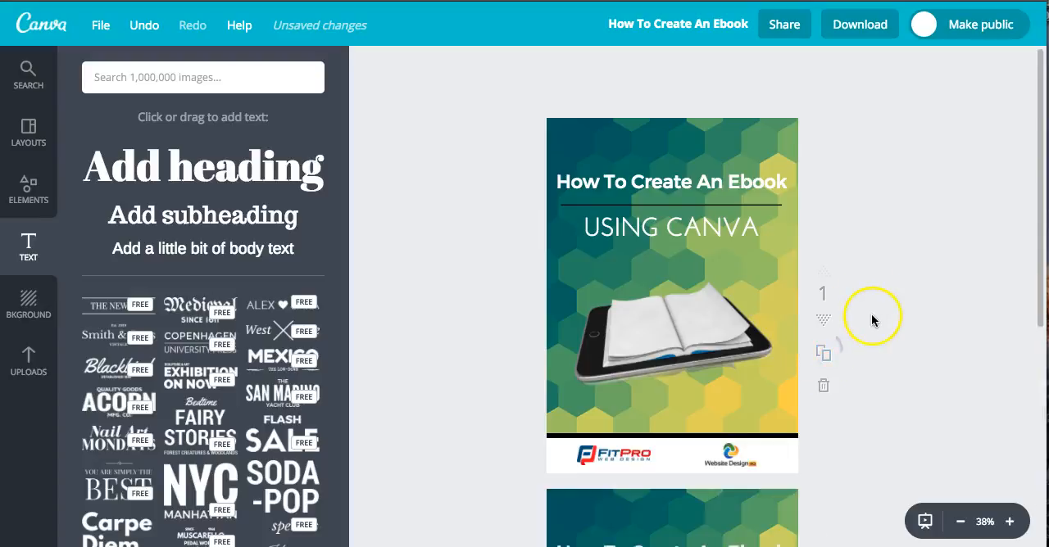
- On page 2, add a subheading reading 'Big Bold Headline' and place it across the page top
scroll("down", 3)
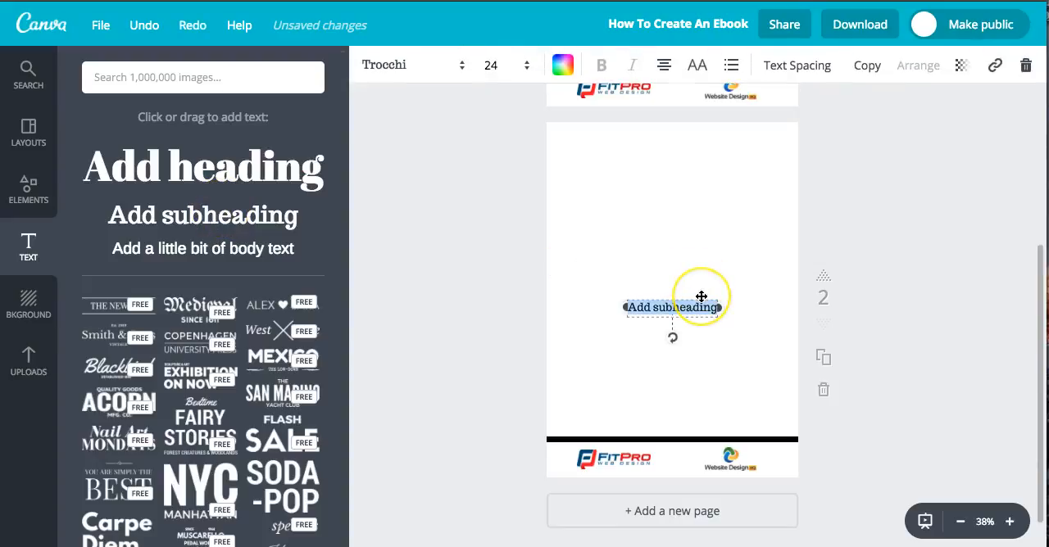
type("Big")
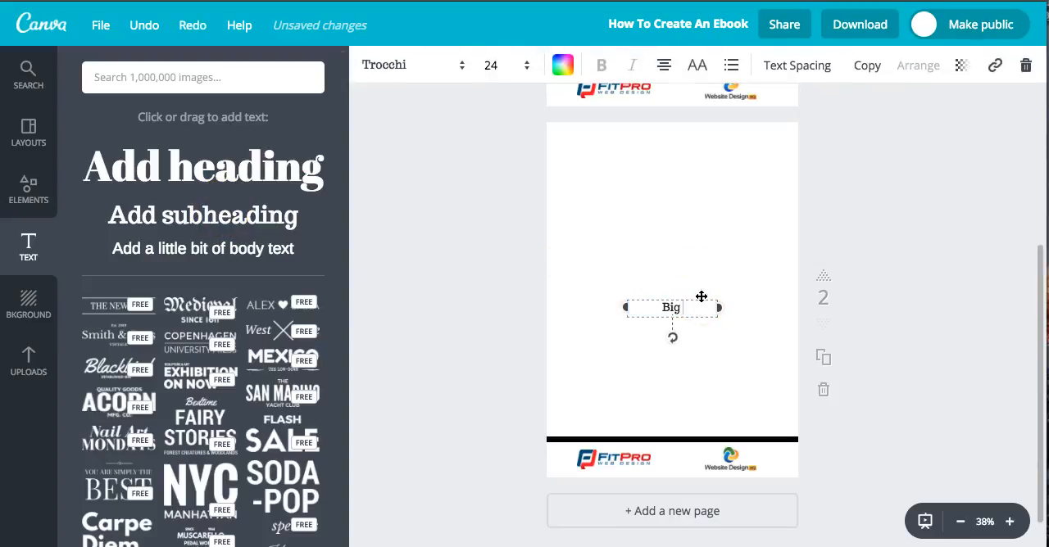
type("Bold Headline")
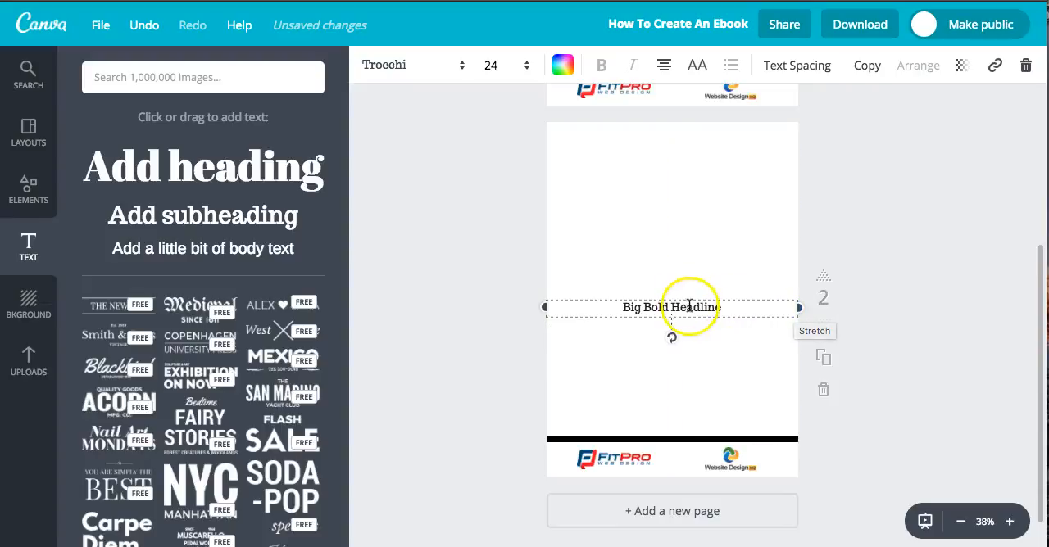
left_click(502, 66)
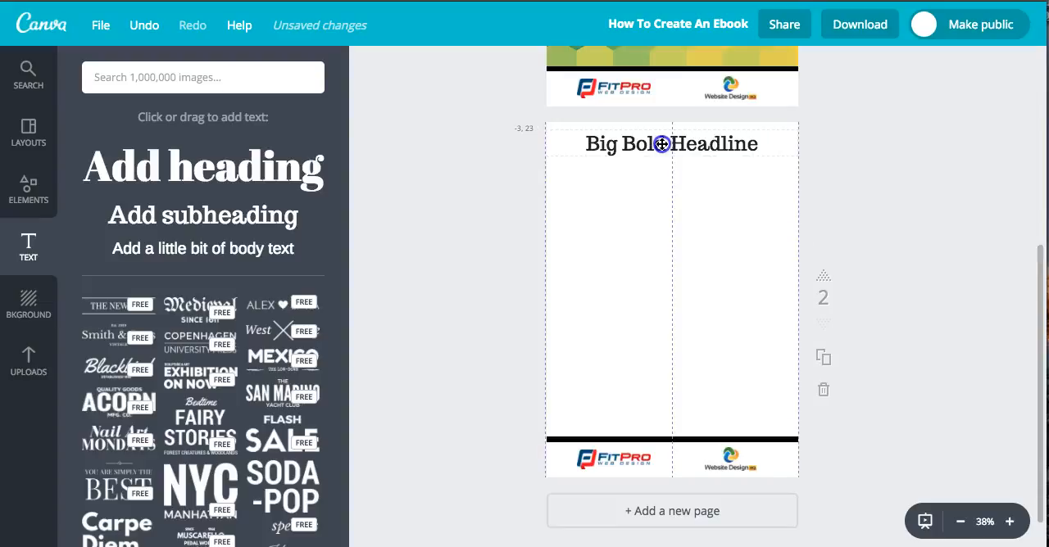
left_click(28, 364)
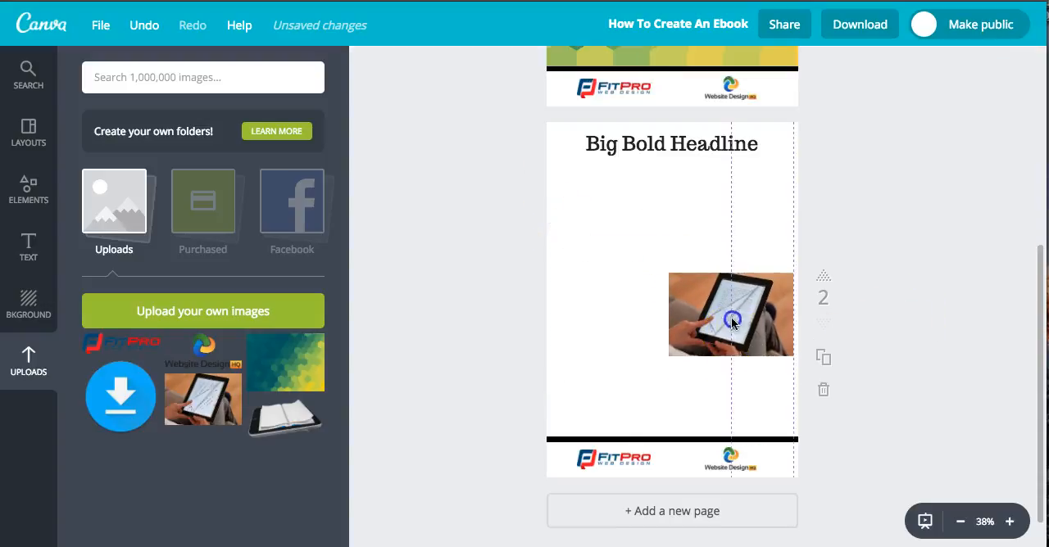
- Add a placeholder body-text paragraph to page 2 and left-align it
left_click(28, 246)
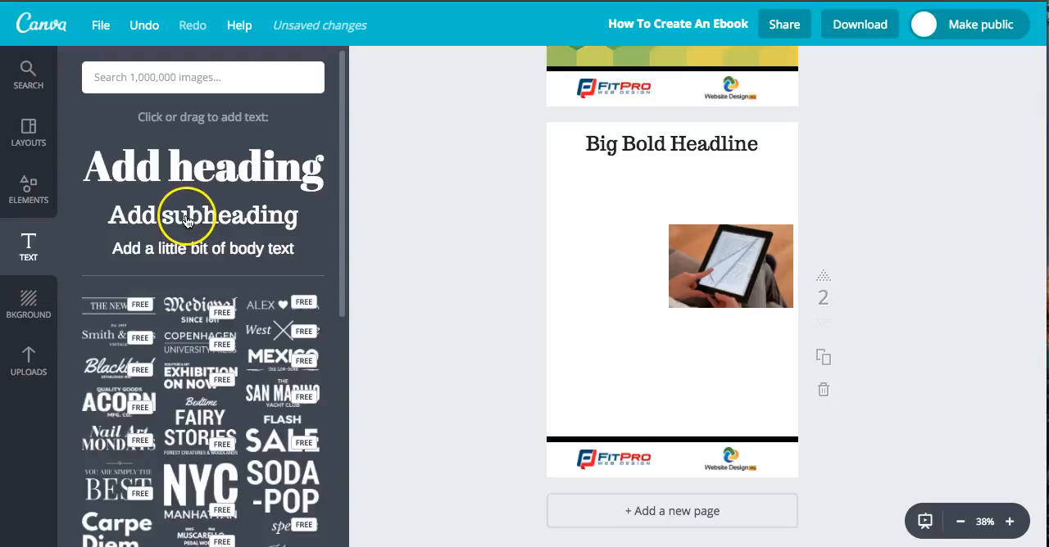
left_click(203, 217)
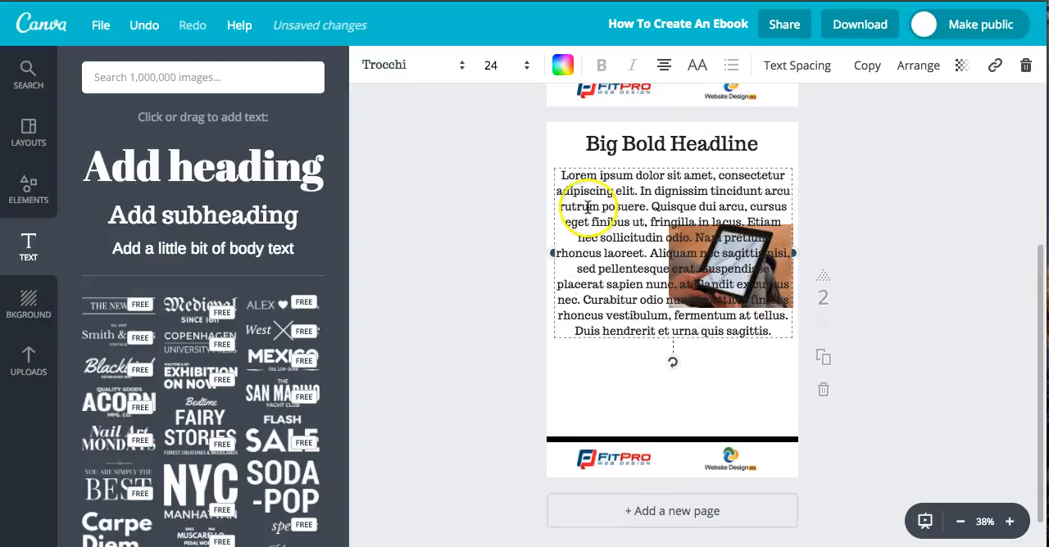
left_click(661, 66)
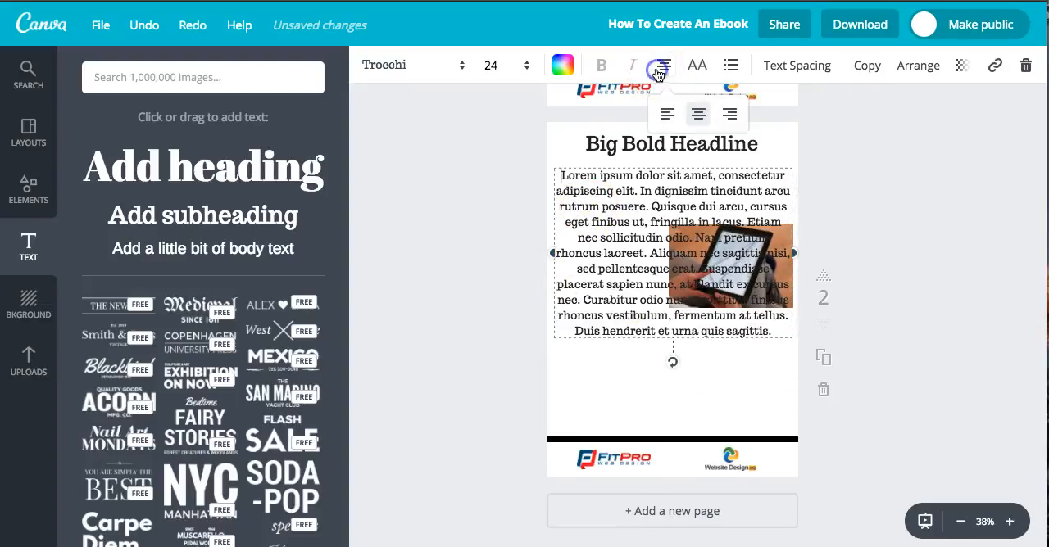
left_click(667, 115)
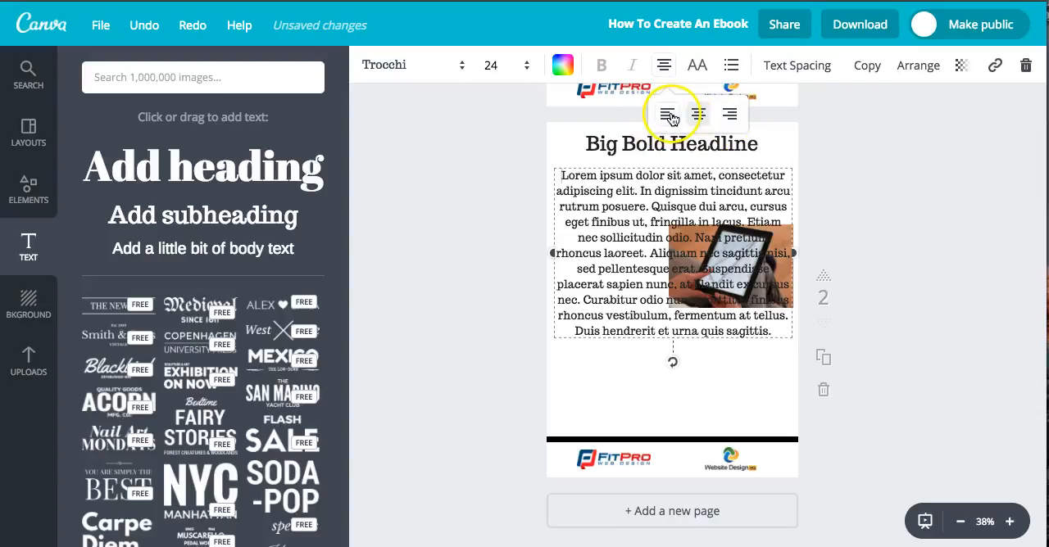
left_click(671, 113)
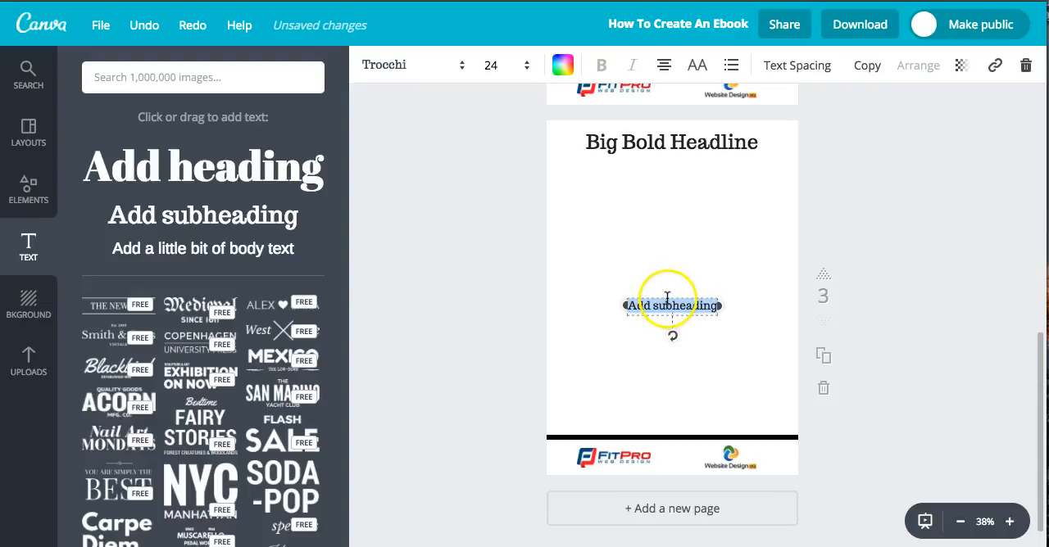
- Place the new subheading under the page 3 headline and begin typing 'Call'
left_click_drag(672, 306, 629, 181)
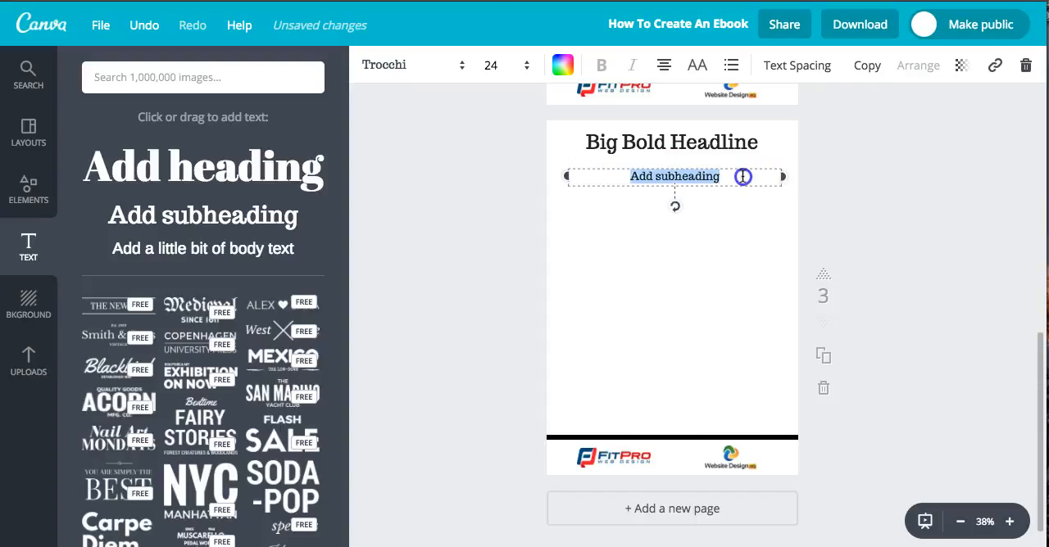
type("Call To Action Hyperlink")
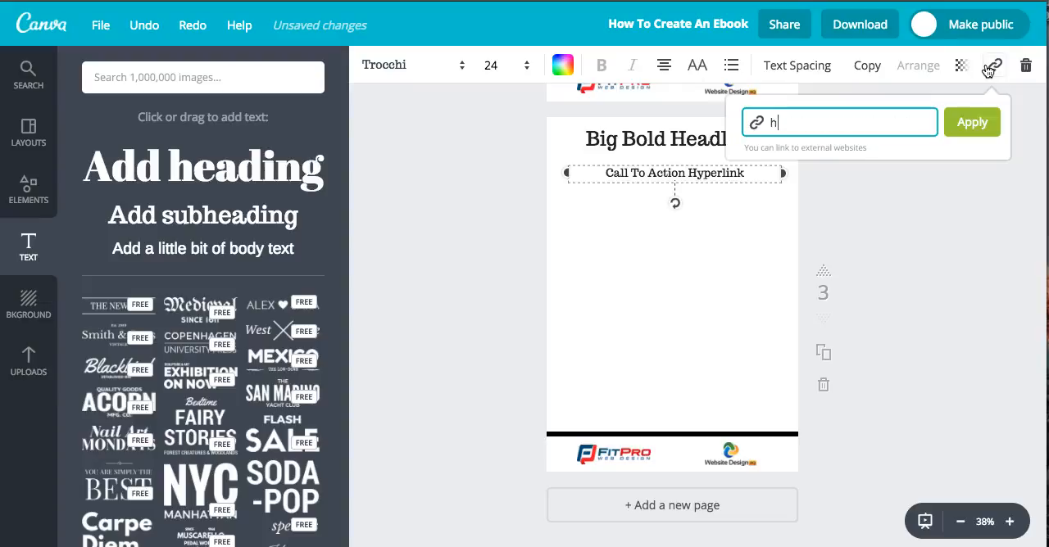
type("ttp://w")
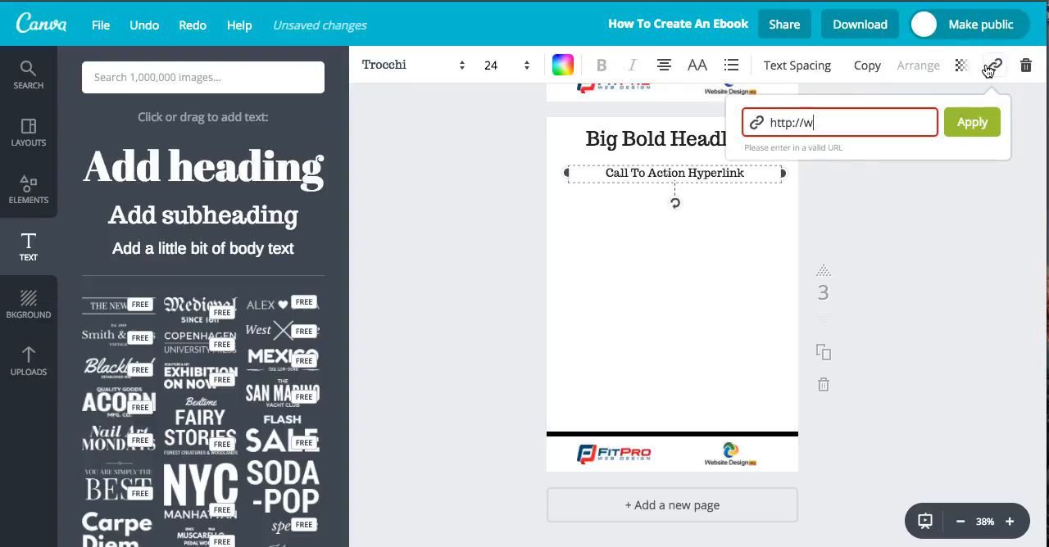
type("ww.")
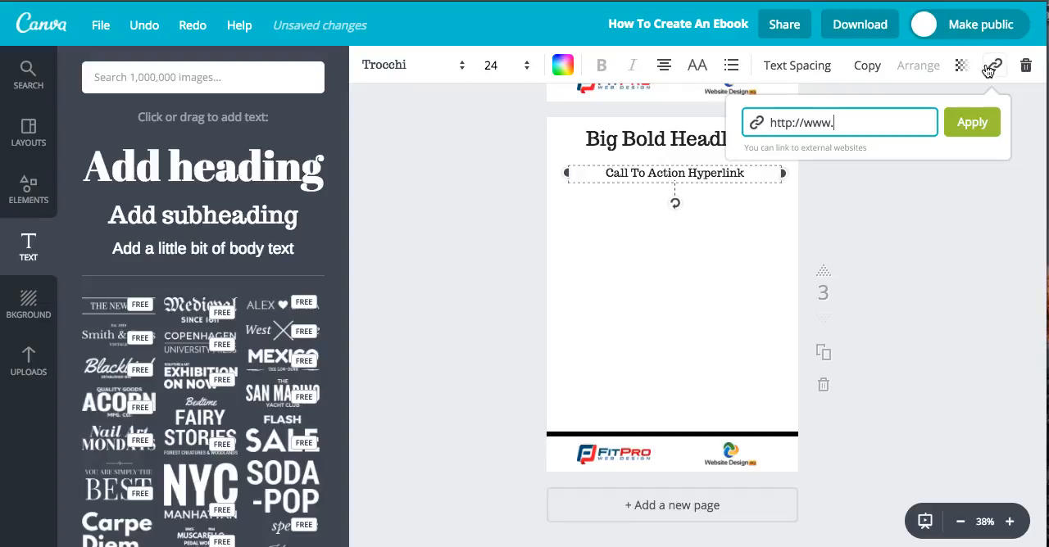
type("websitede")
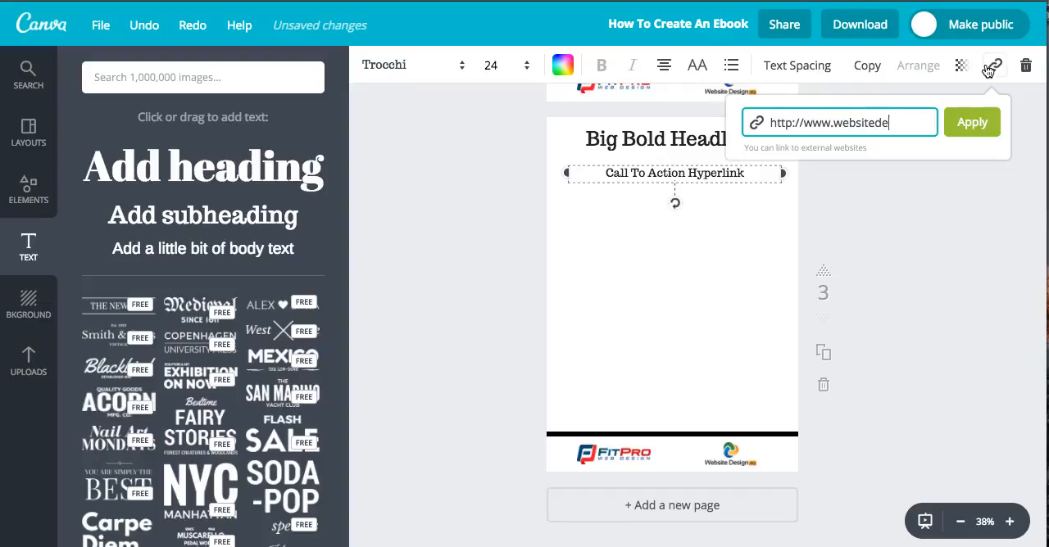
type("signhq.com")
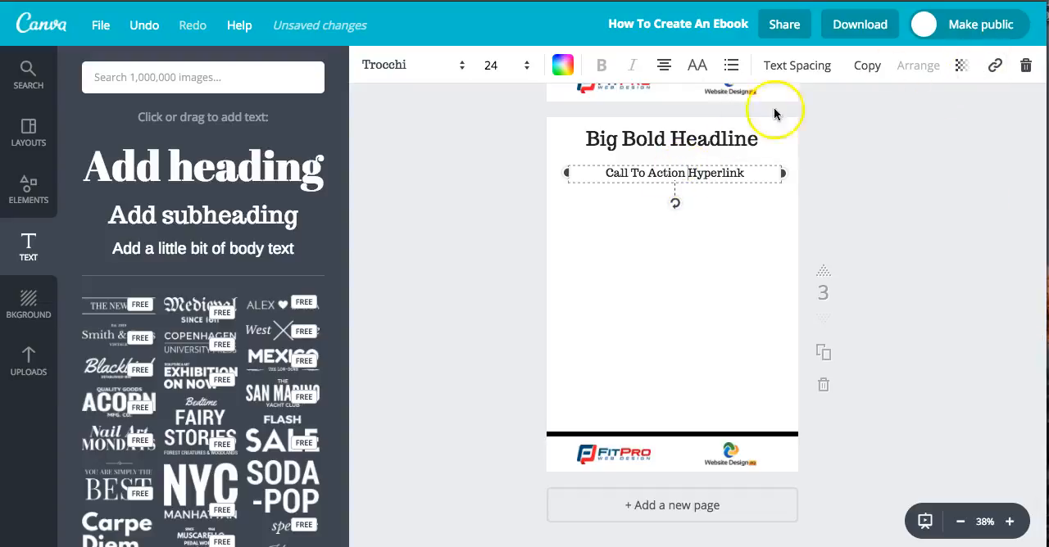
left_click(995, 66)
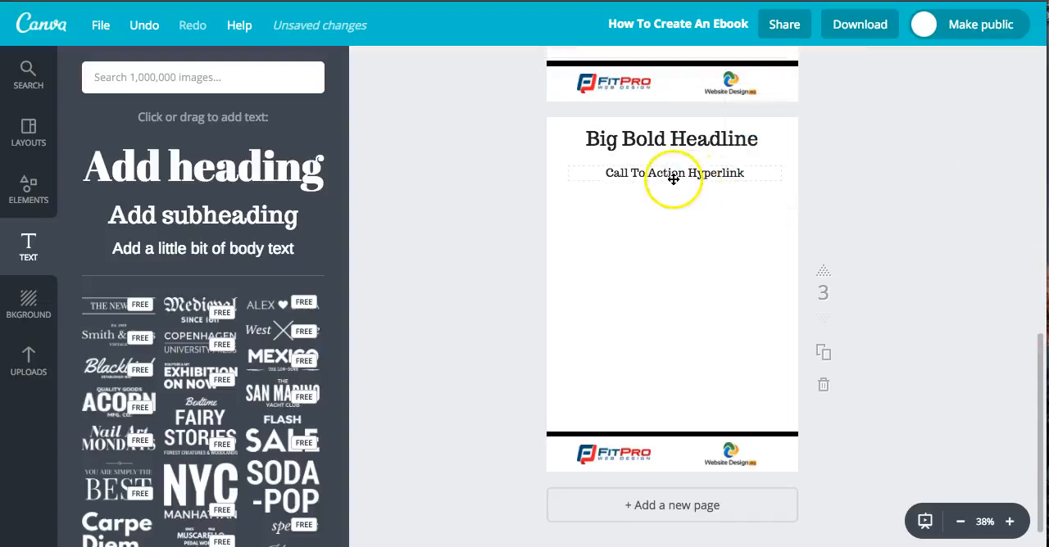
- Make the page 3 text a left-aligned bulleted list with a second bullet 'Some more text'
left_click(673, 174)
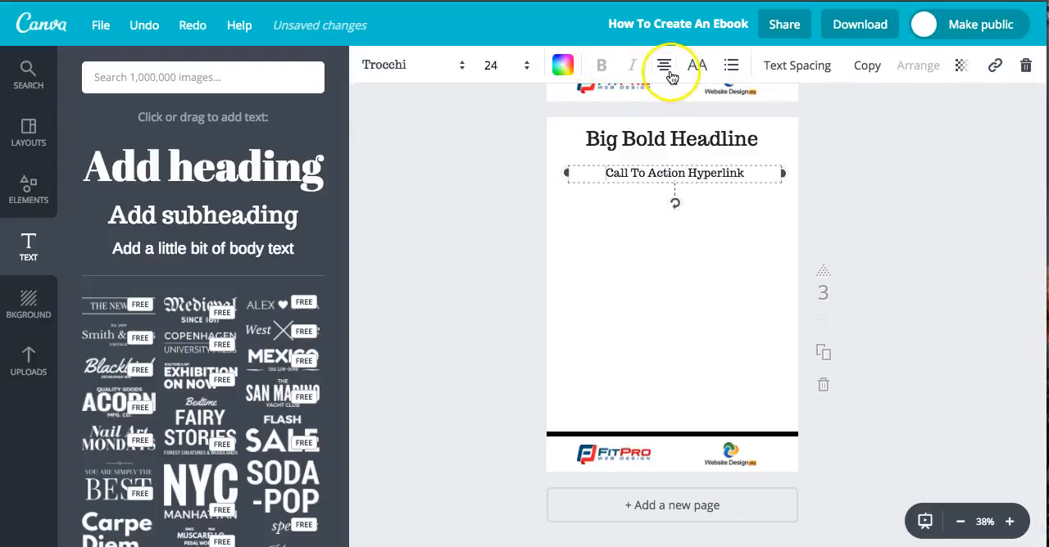
left_click(663, 66)
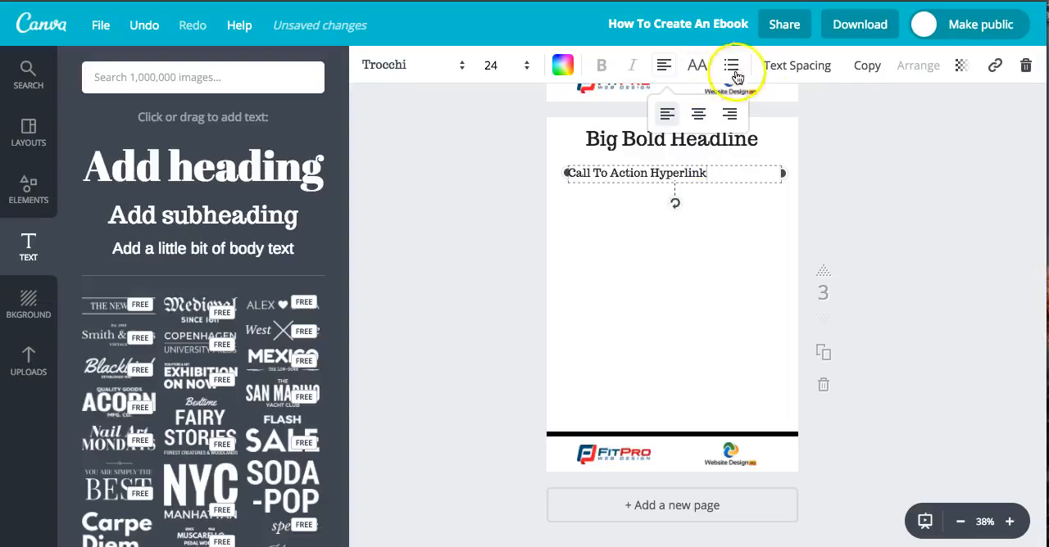
left_click(731, 66)
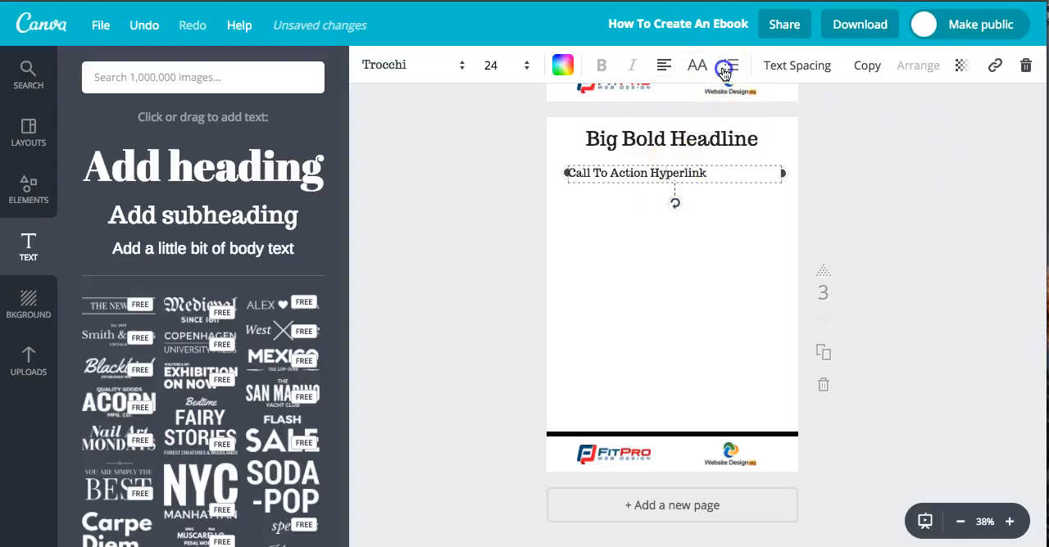
left_click(731, 66)
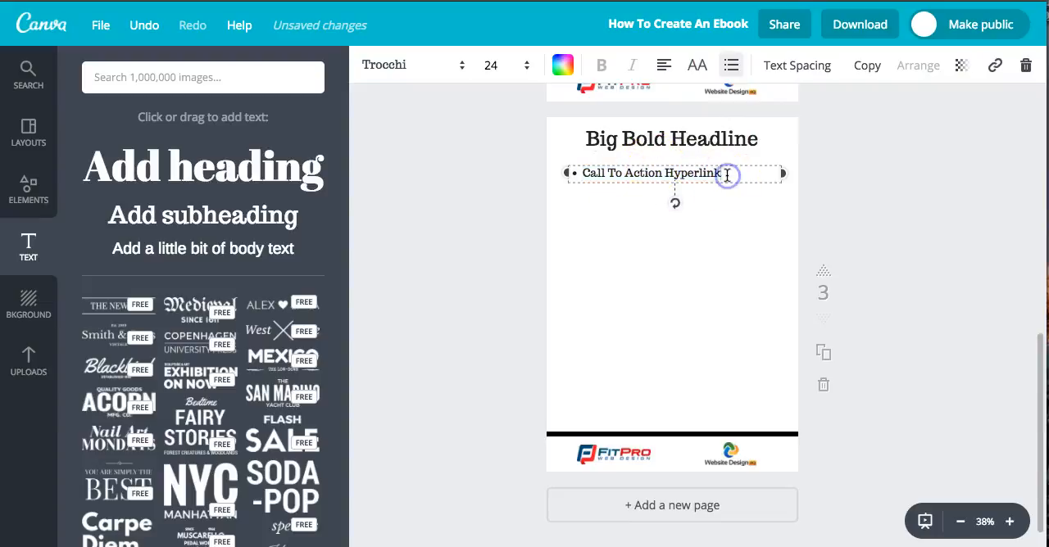
type("Som")
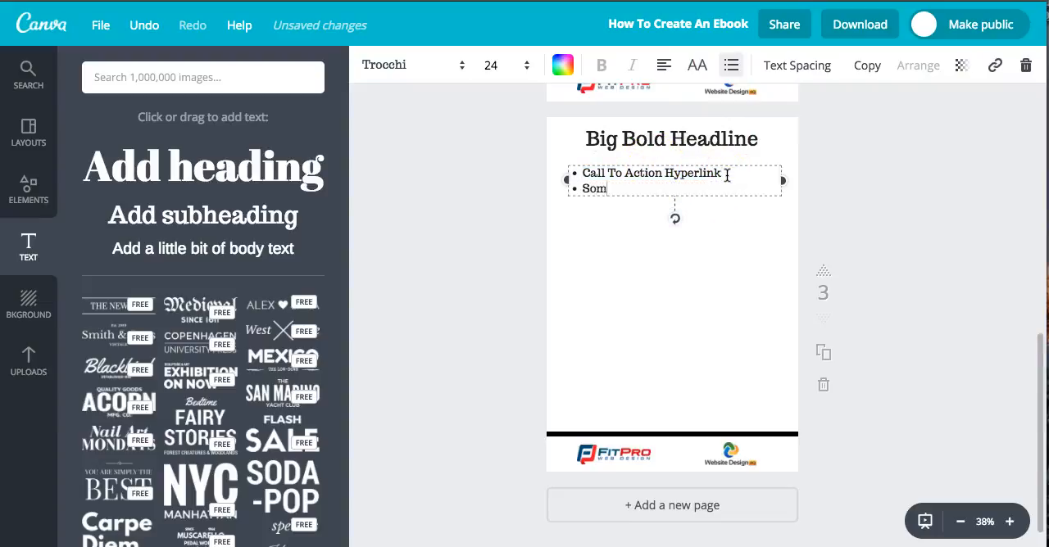
type("e more text")
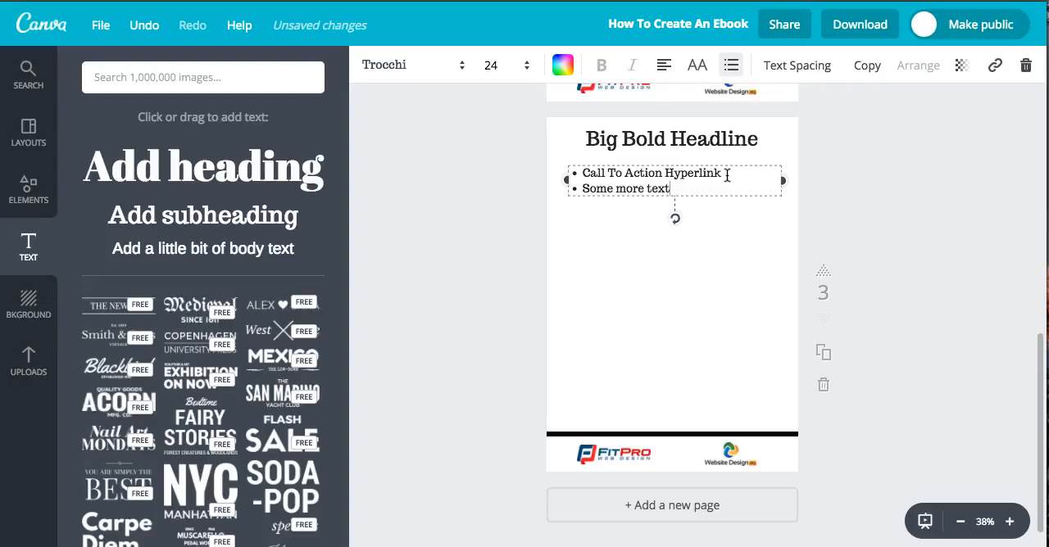
mouse_move(929, 174)
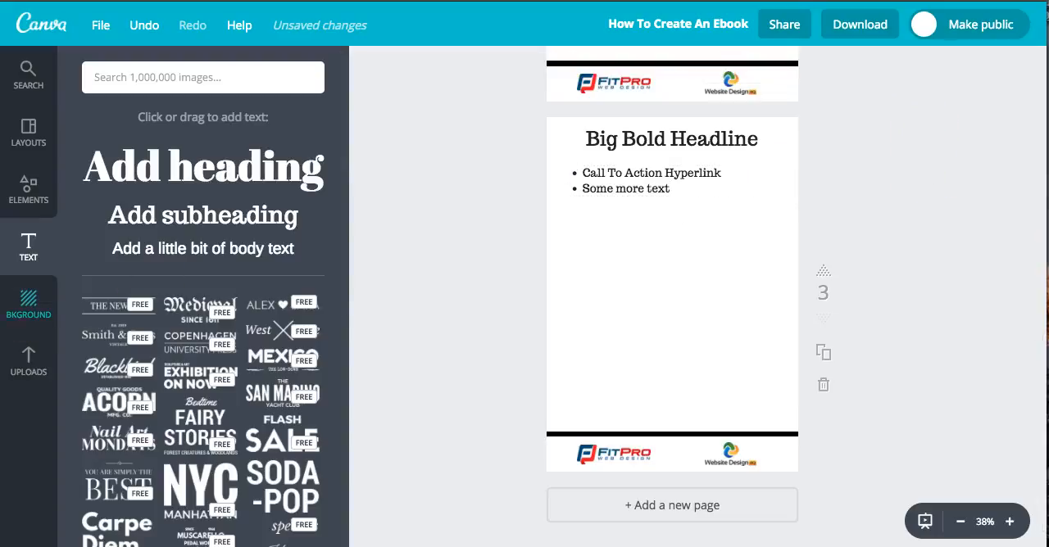
left_click(28, 361)
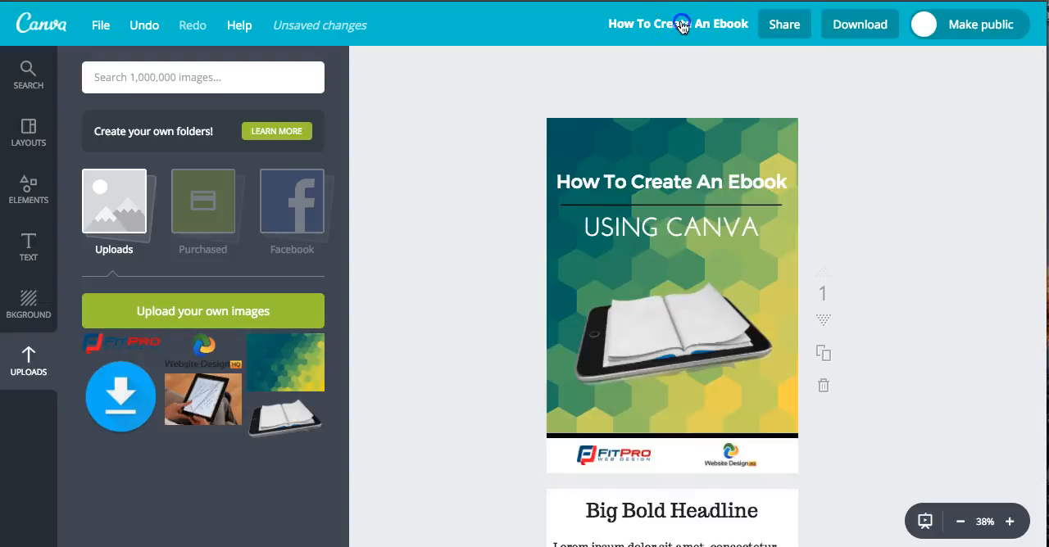
- Retitle the design 'How To Create An Ebook - Website Design HQ' and confirm
left_click(679, 23)
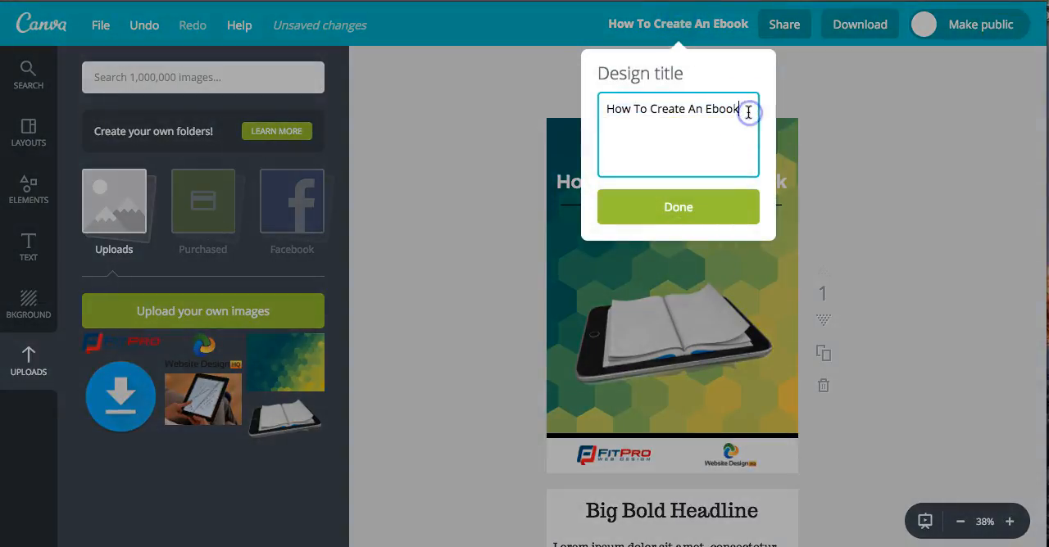
type("-")
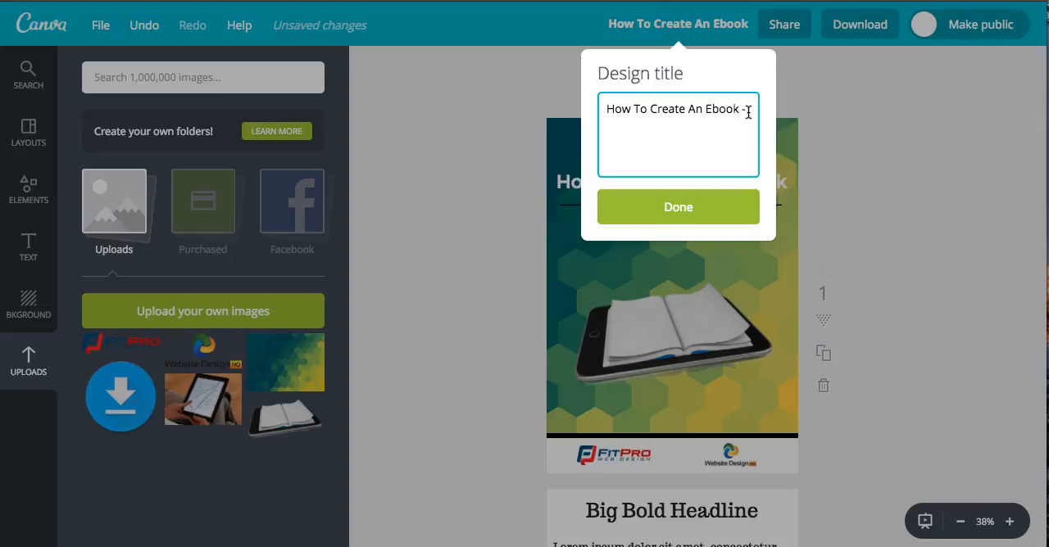
type("W")
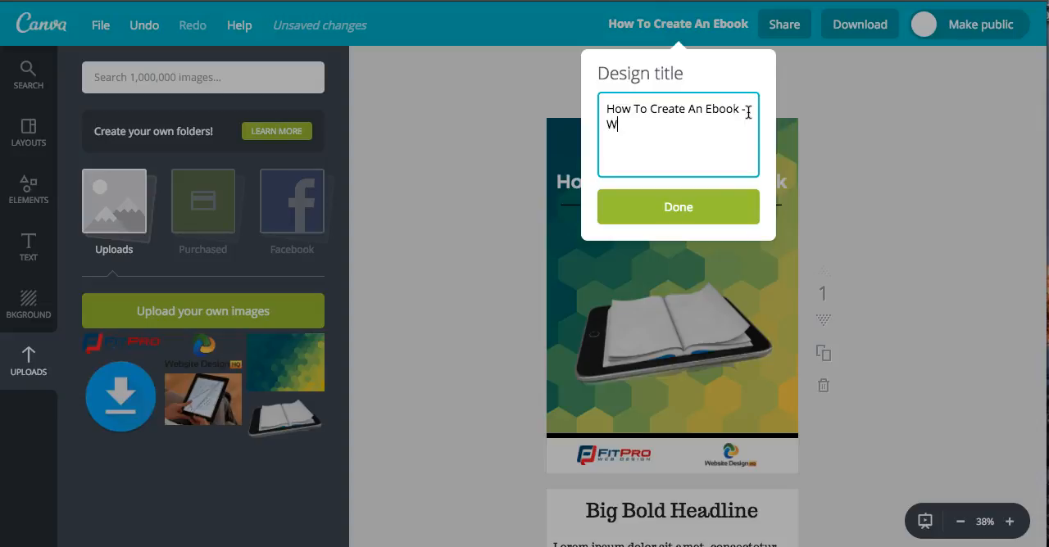
type("ebsite Design HQ")
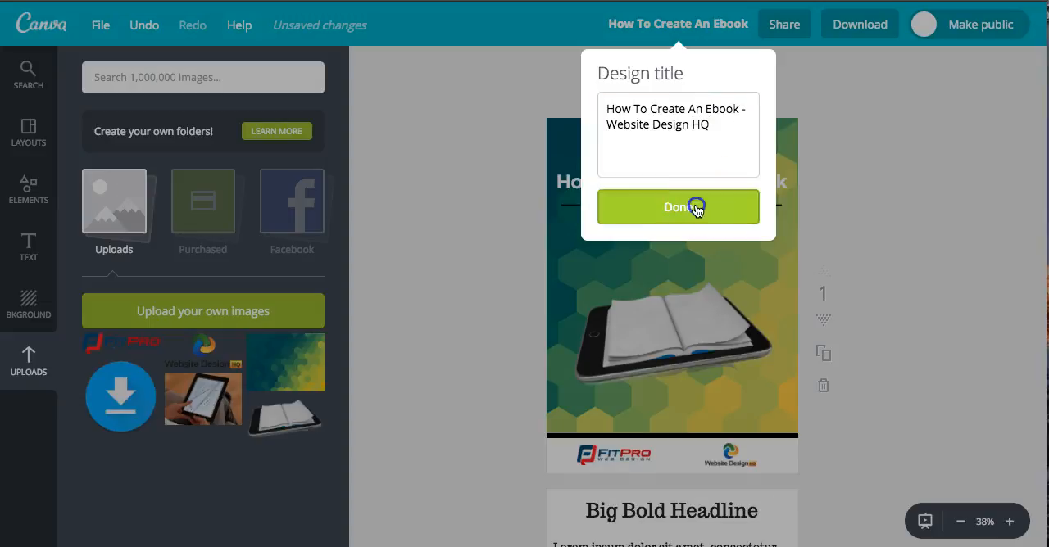
left_click(678, 206)
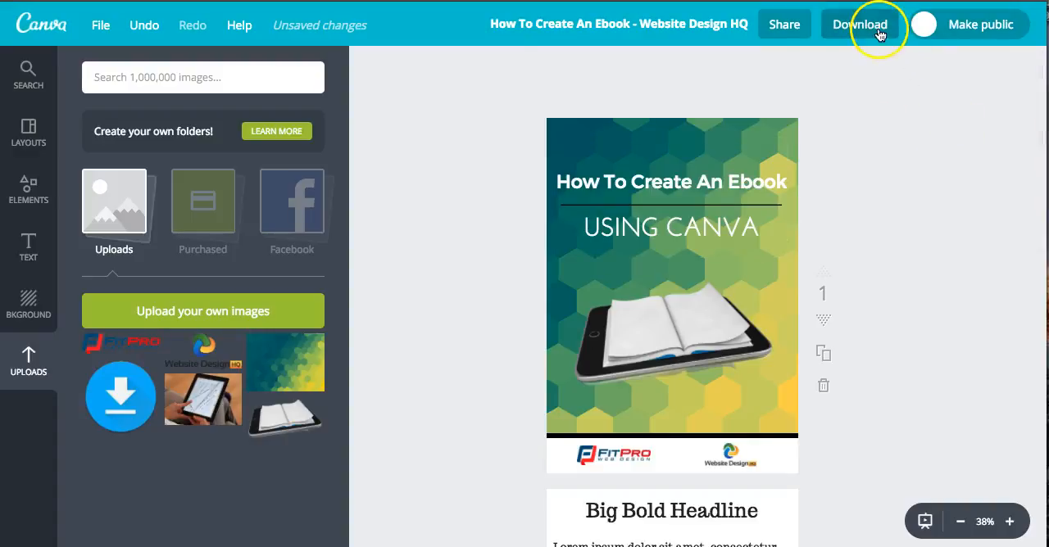
- Download all pages as PDF - Standard, save the file and dismiss the ready message
left_click(859, 22)
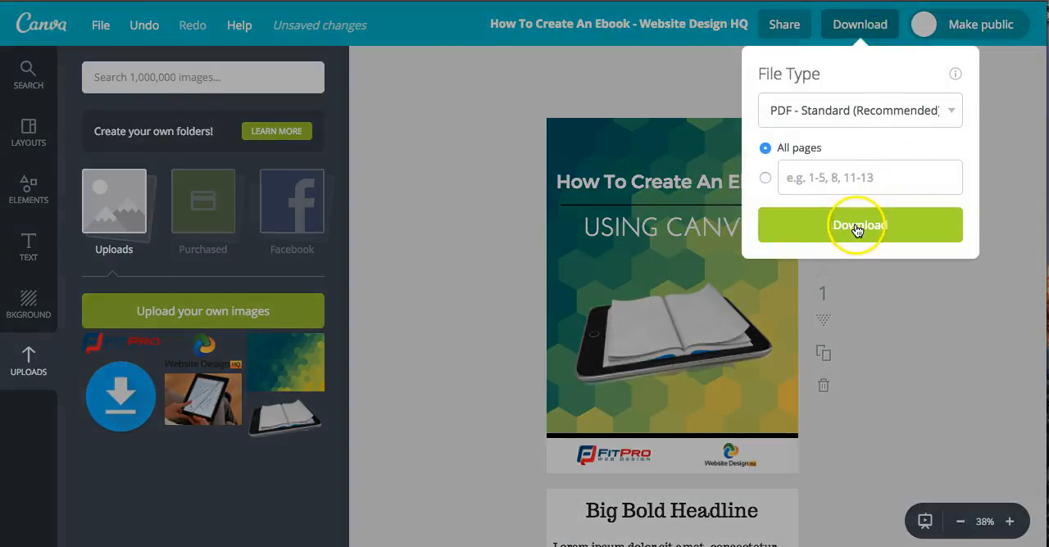
left_click(859, 226)
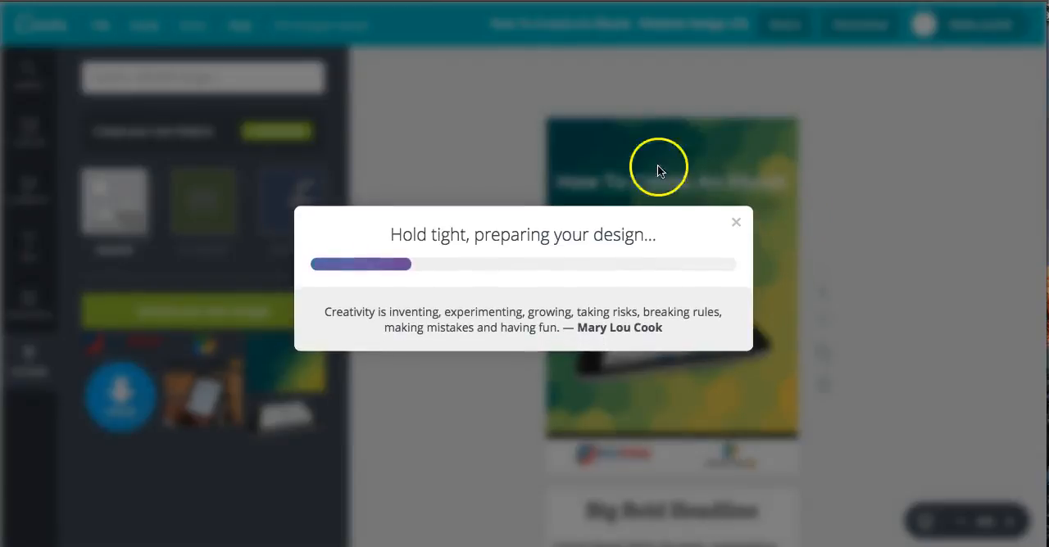
mouse_move(527, 146)
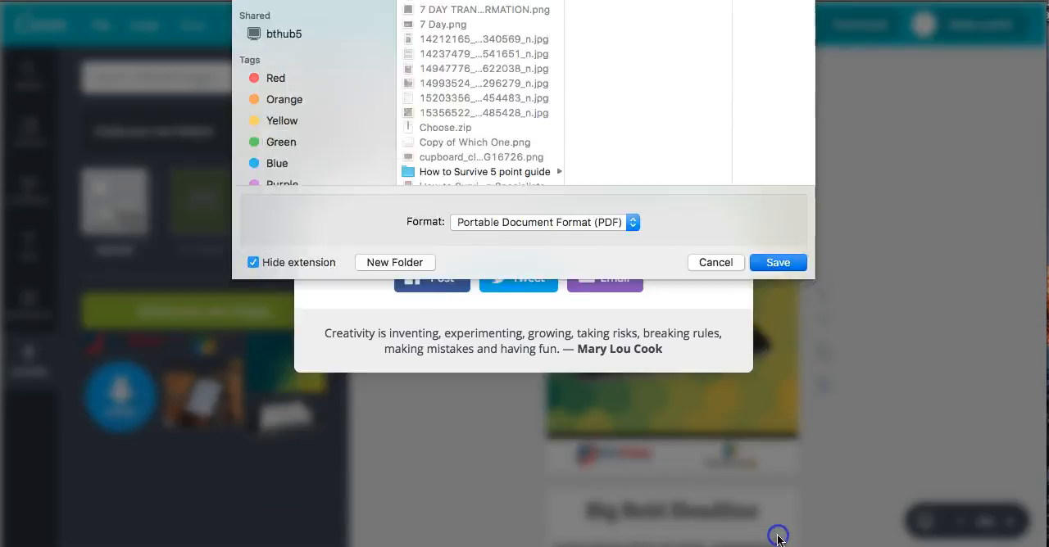
left_click(777, 262)
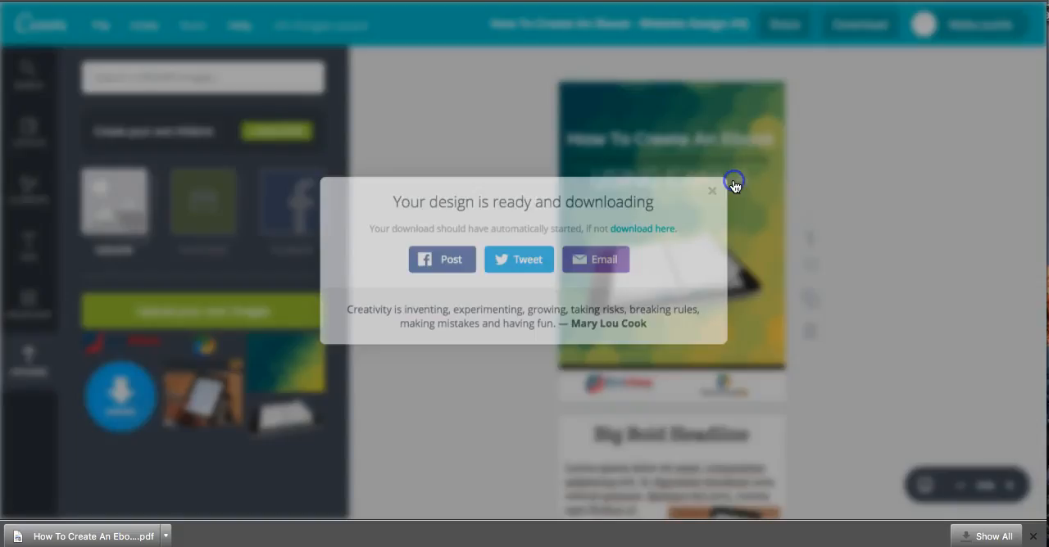
left_click(711, 190)
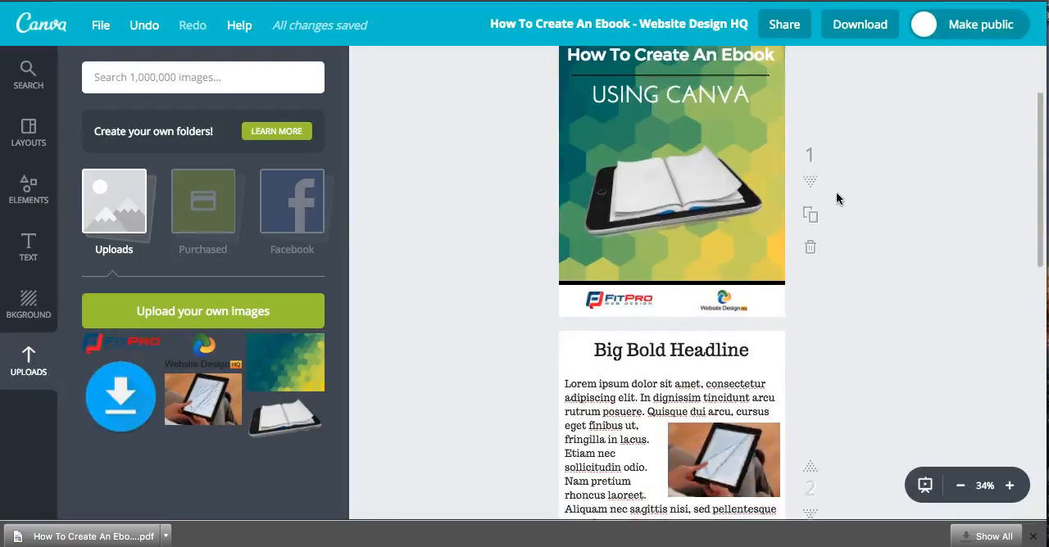
scroll("down", 3)
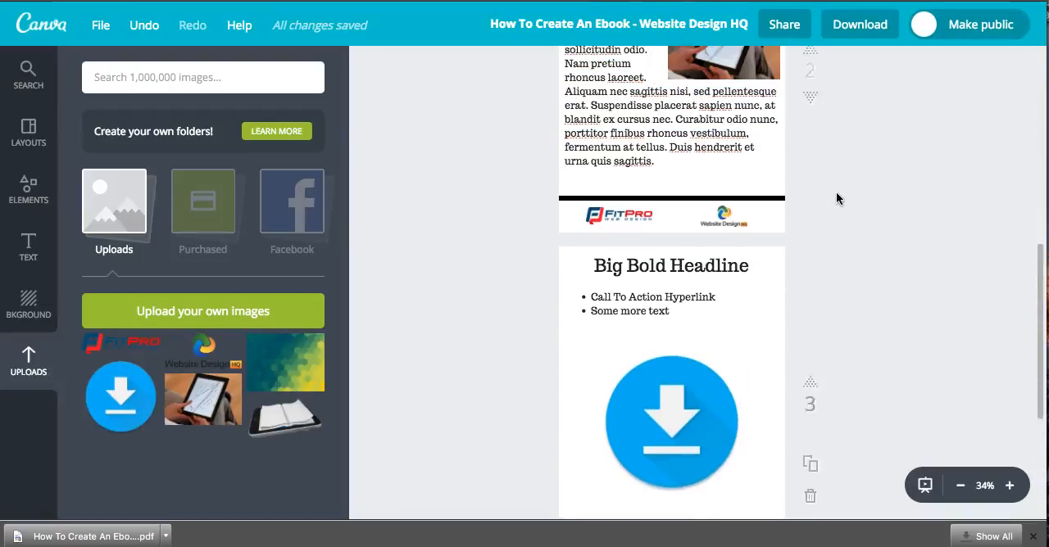